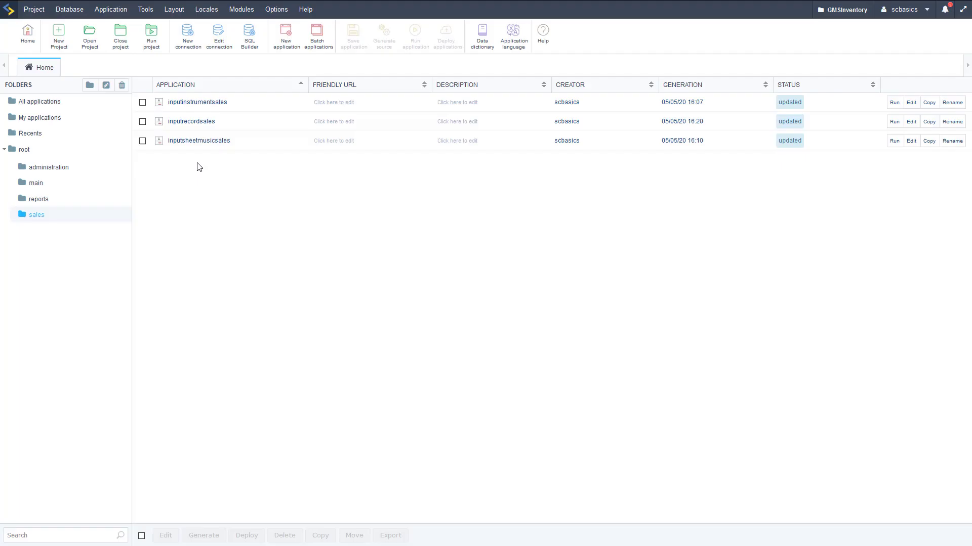
mouse_move(138, 288)
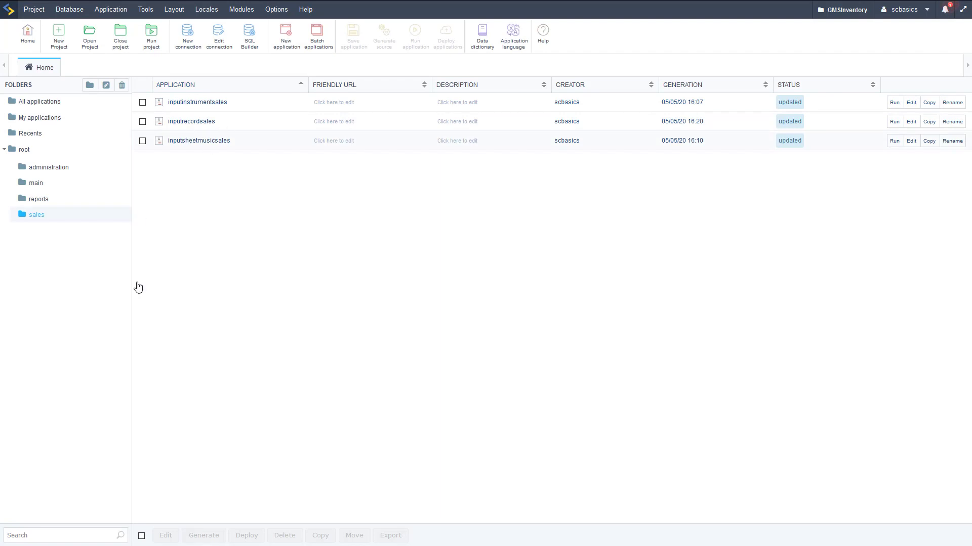
mouse_move(286, 36)
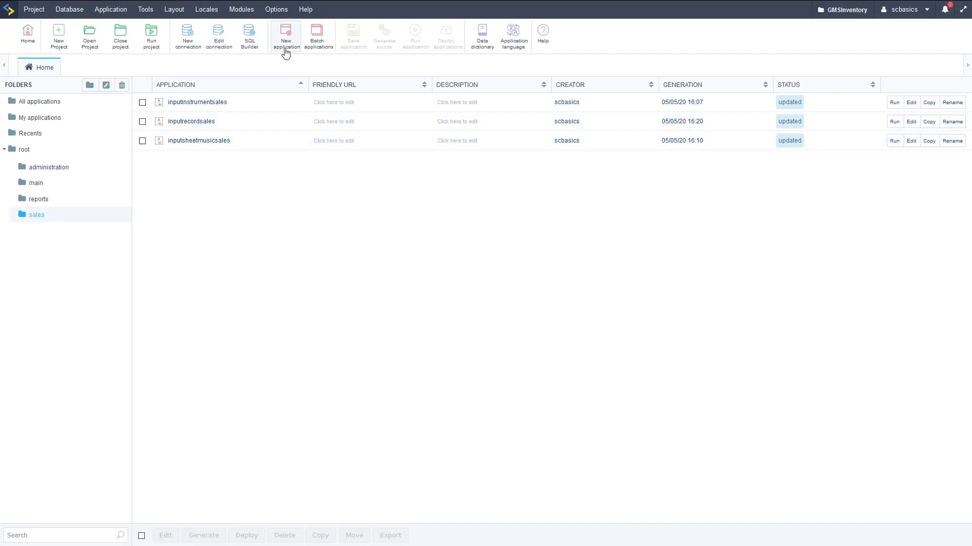
Start a new application from the toolbar, showing the application type picker.
click(285, 35)
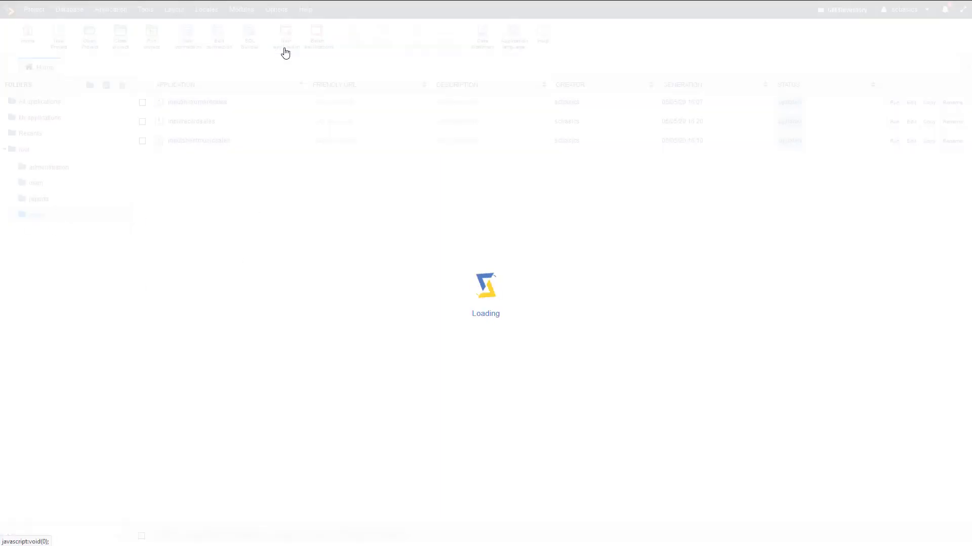
click(285, 36)
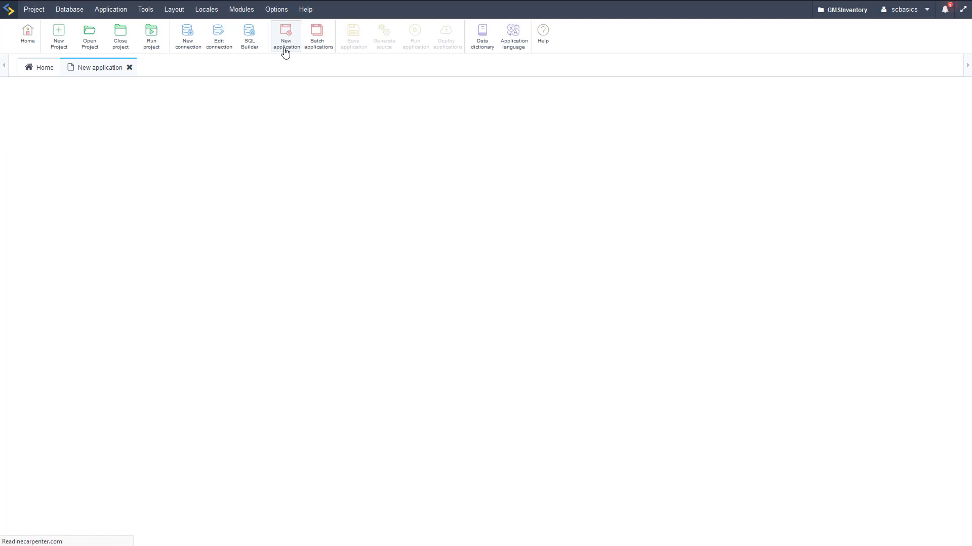
click(285, 35)
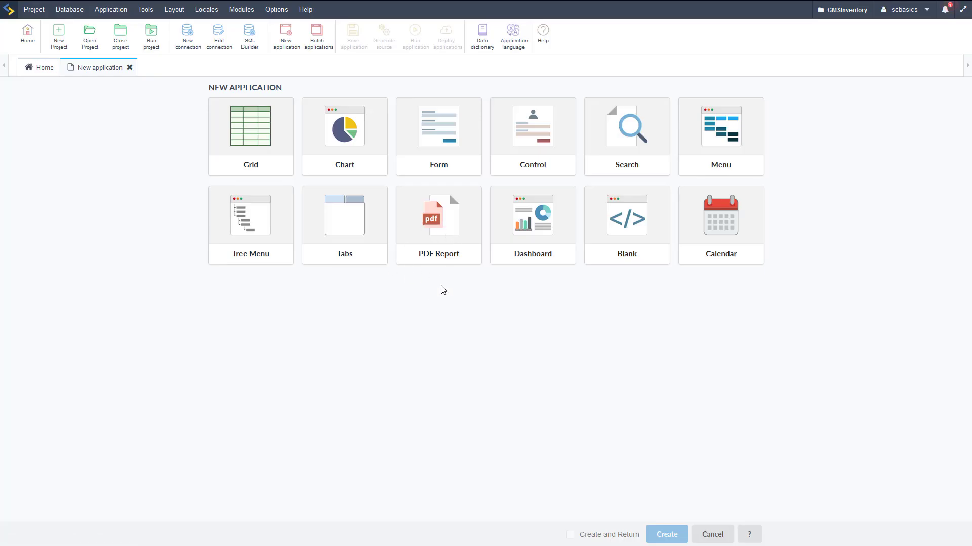
mouse_move(341, 228)
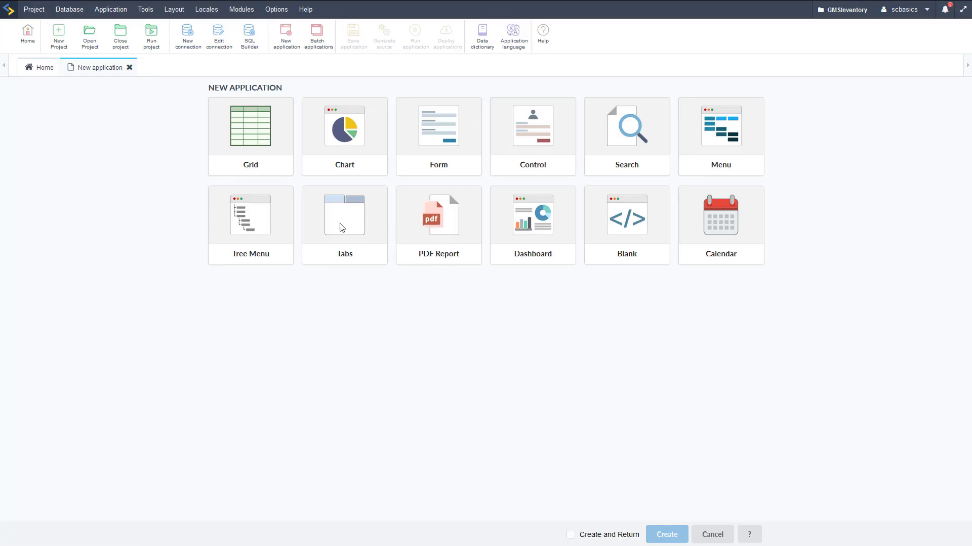
mouse_move(332, 219)
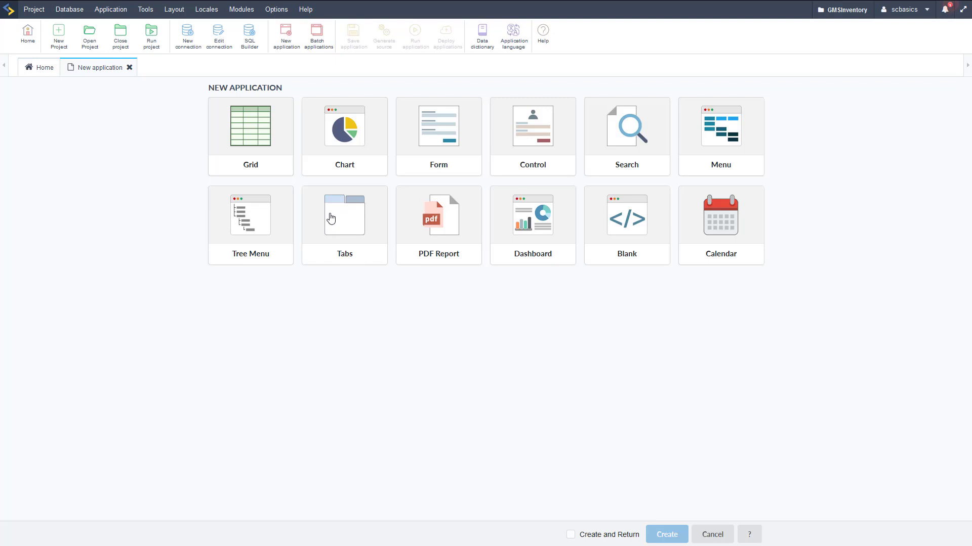
Create a Tabs application named inputsales, picking the name from the suggestions.
click(344, 216)
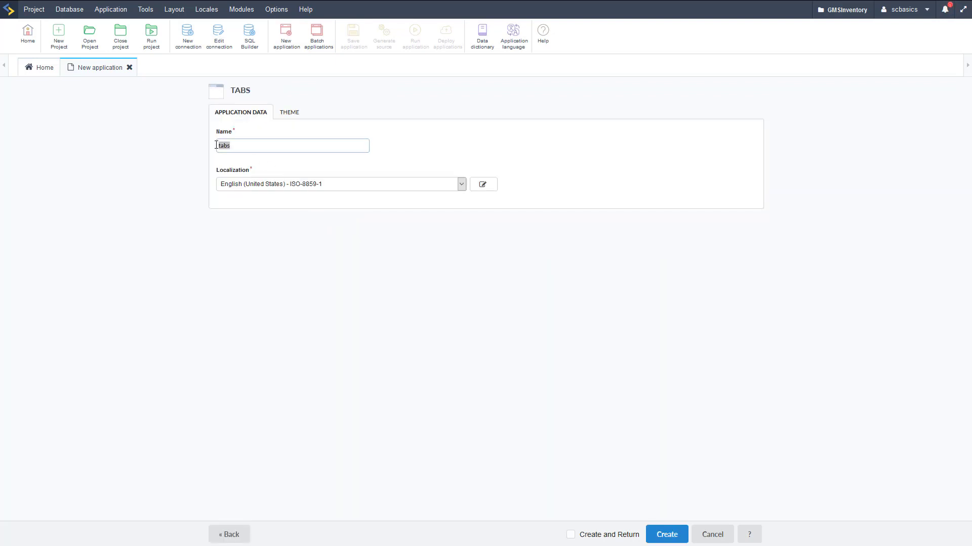
text(inputs)
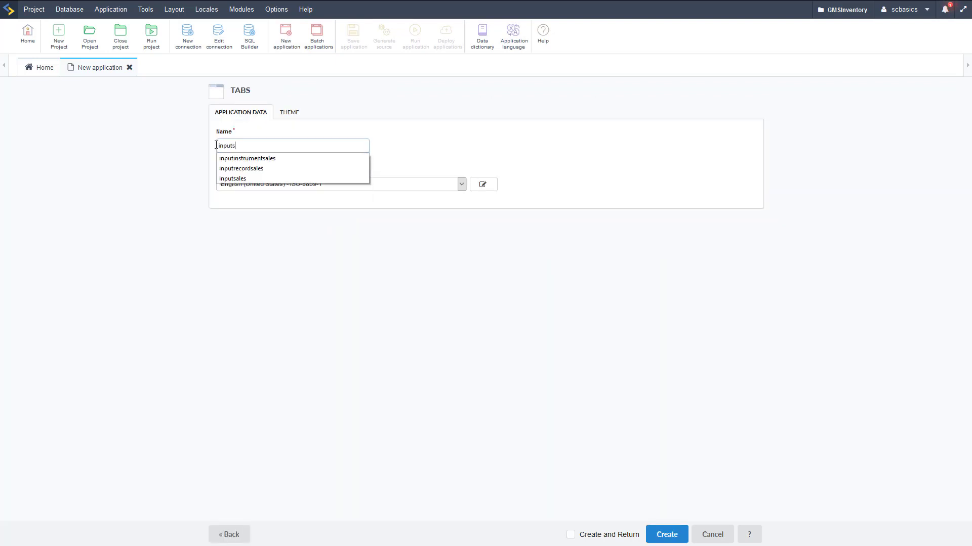
click(233, 179)
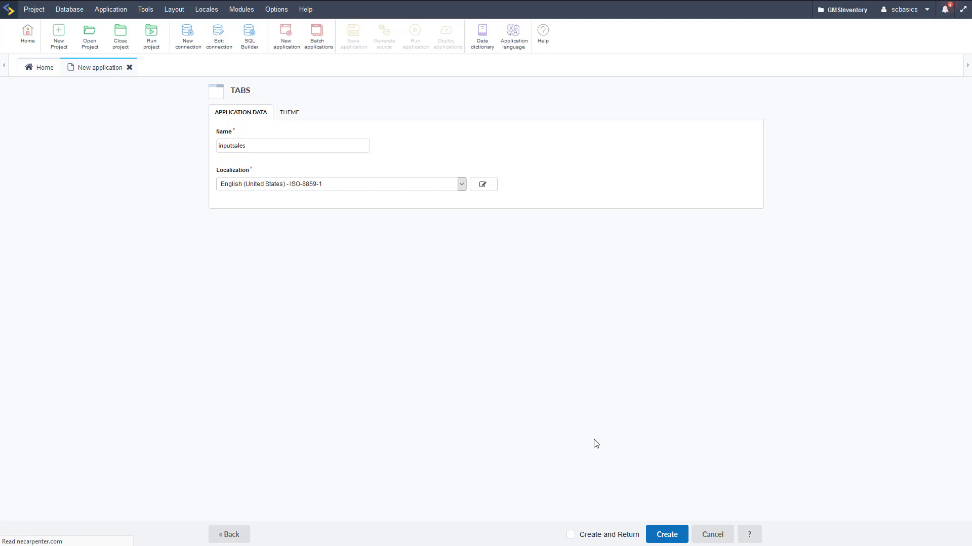
click(666, 534)
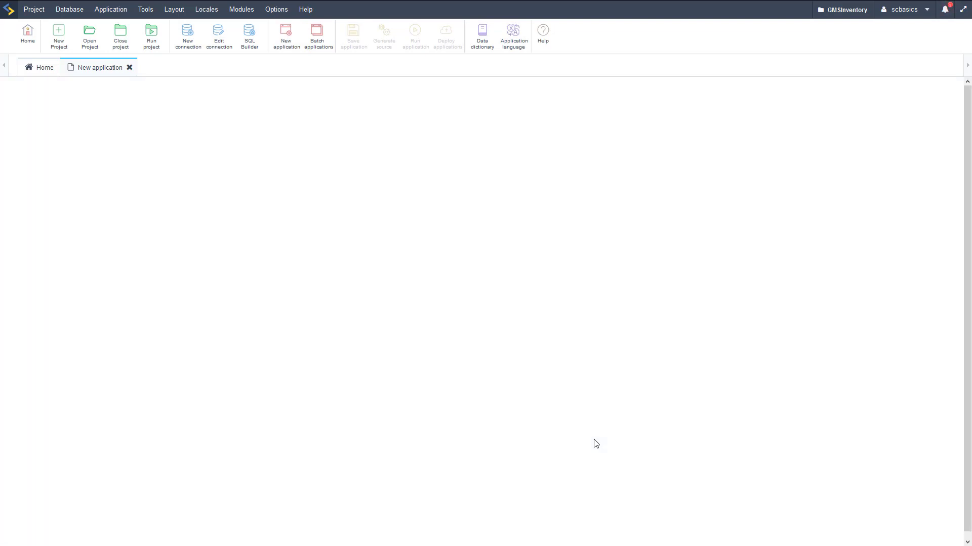
Go to the Folders Settings section of the new inputsales tabs application.
click(285, 35)
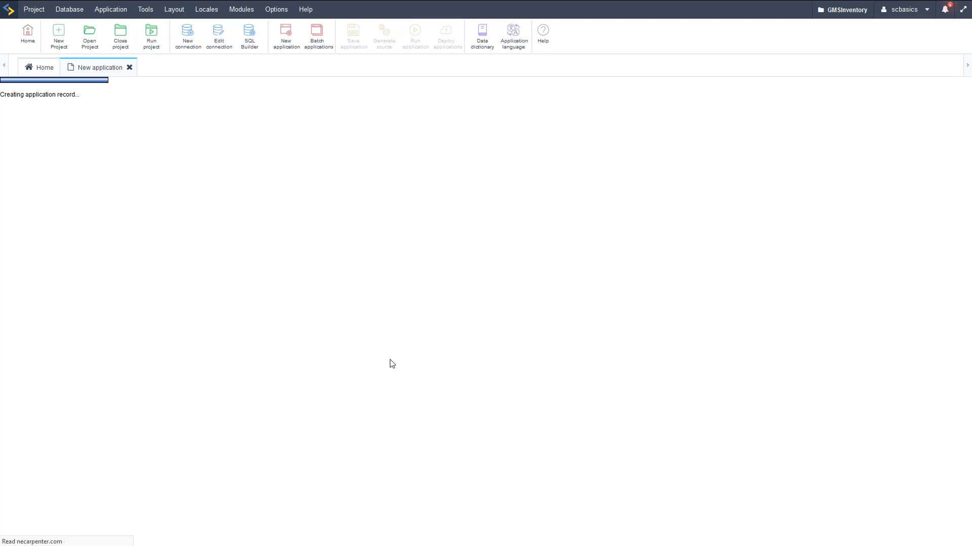
mouse_move(234, 295)
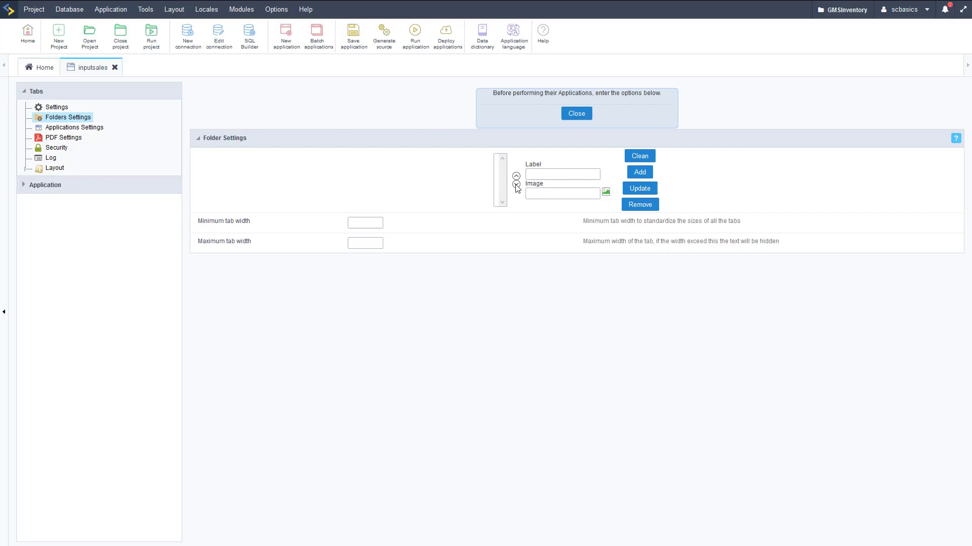
mouse_move(87, 129)
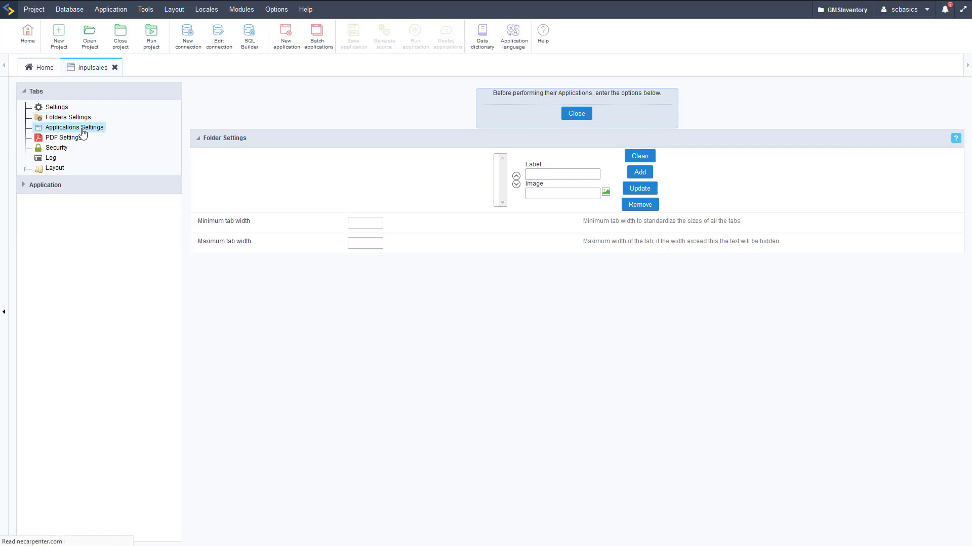
mouse_move(79, 143)
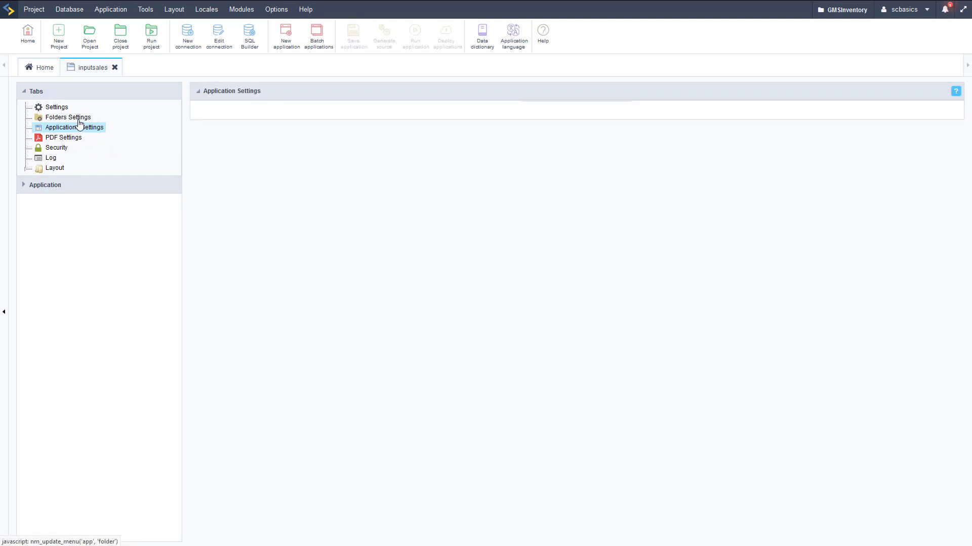
click(68, 117)
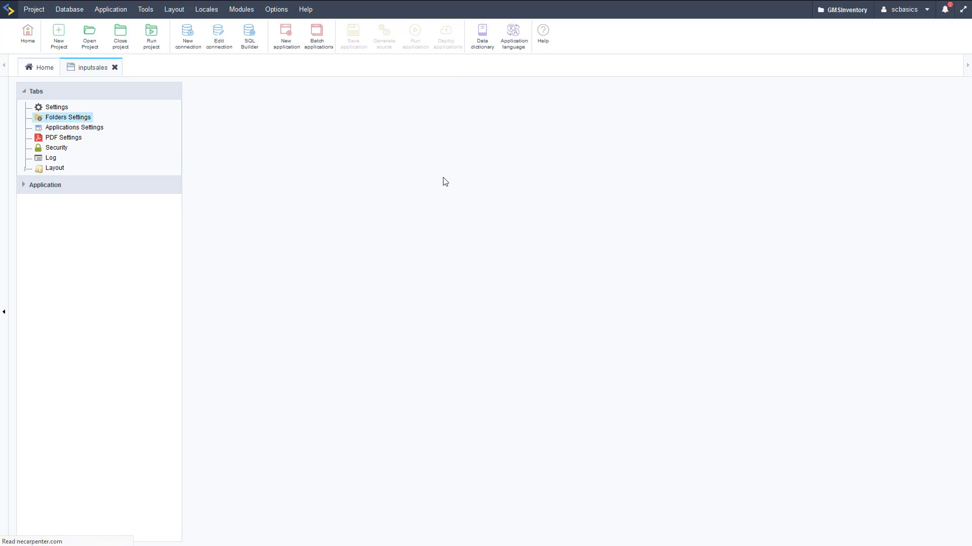
mouse_move(68, 117)
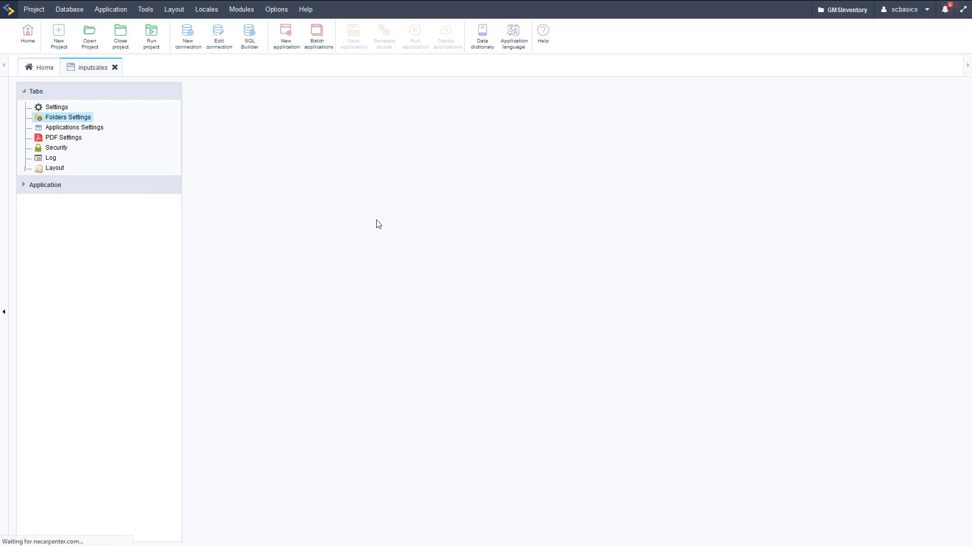
Add three tab folders labelled Records, Instruments and Sheetmusic.
click(67, 118)
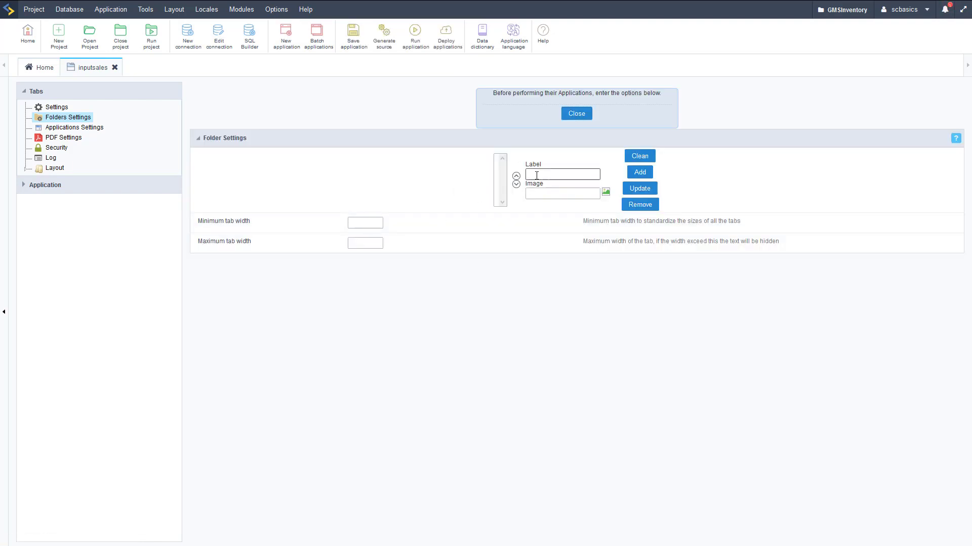
text(R)
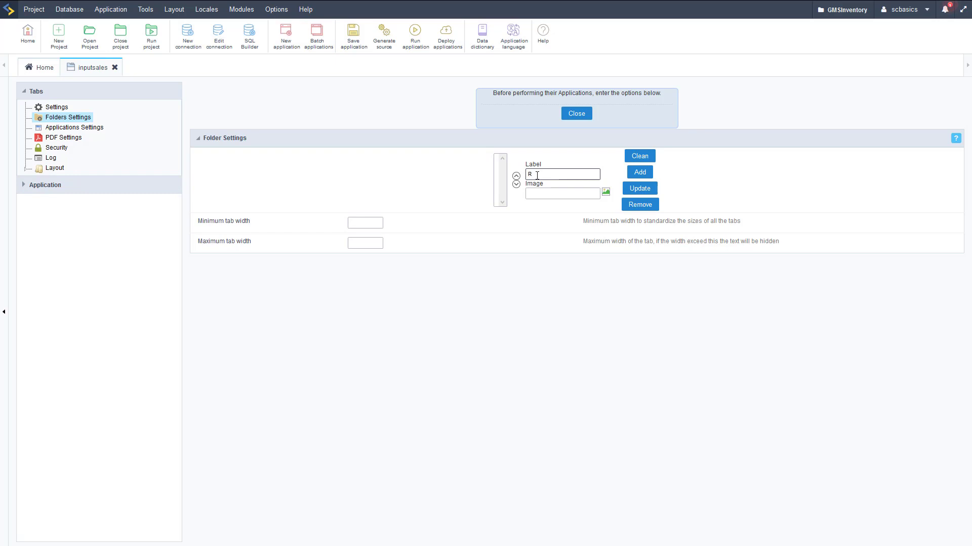
text(Records)
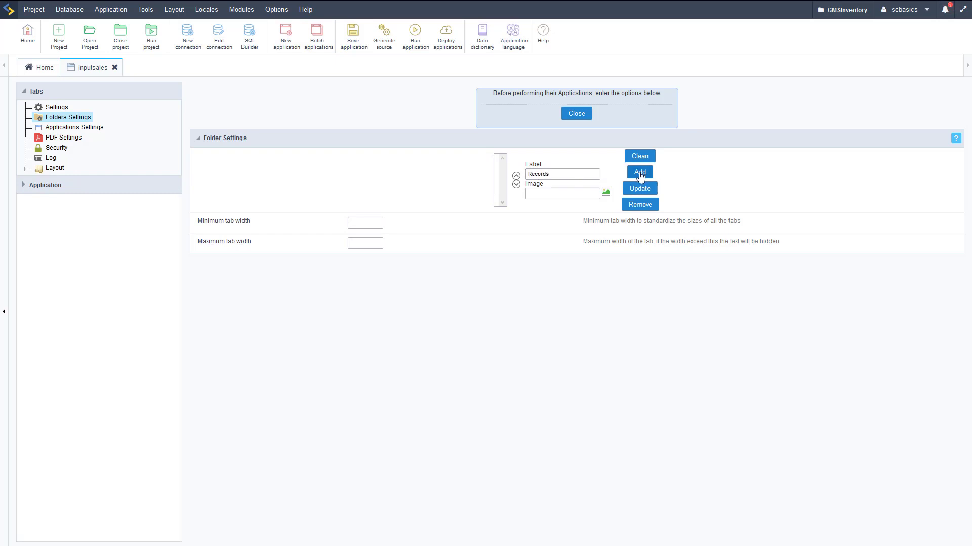
click(639, 172)
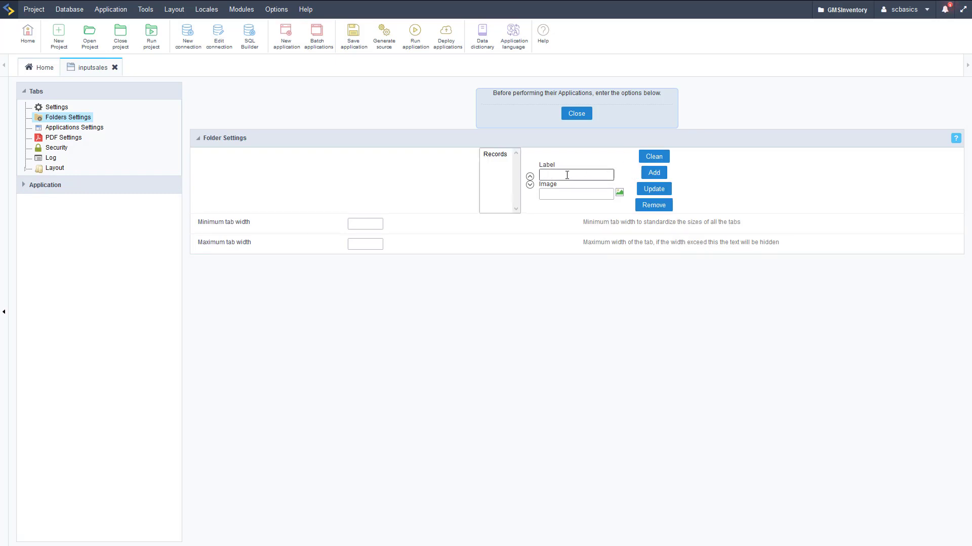
text(Instrument)
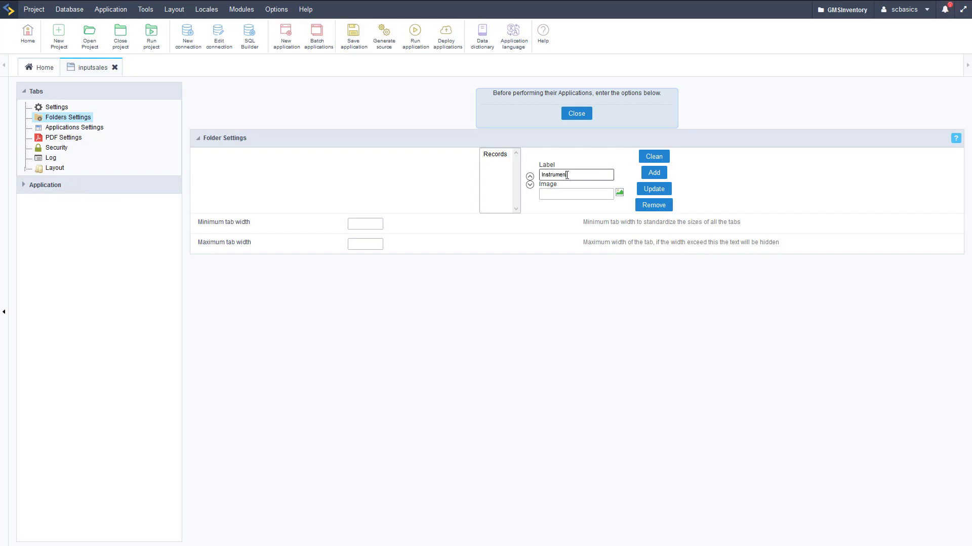
click(652, 172)
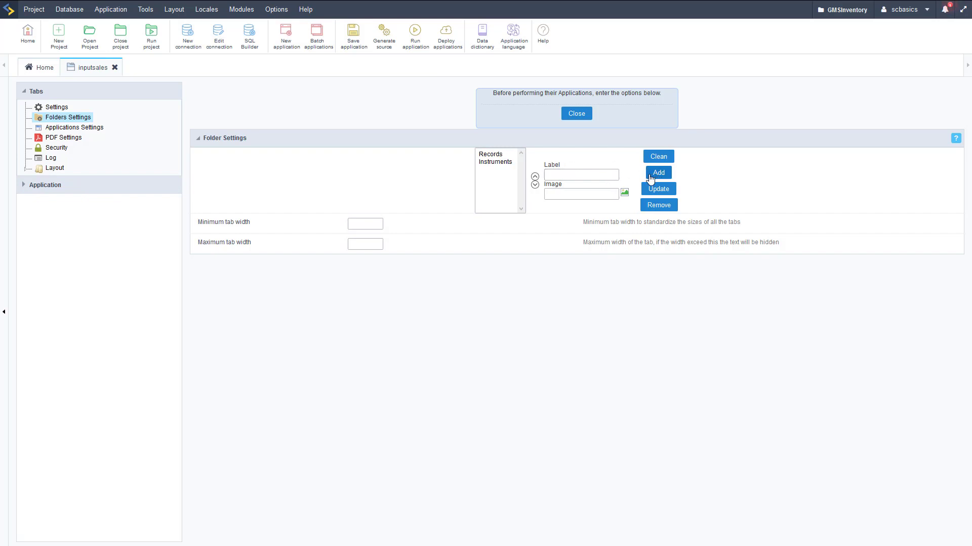
text(s)
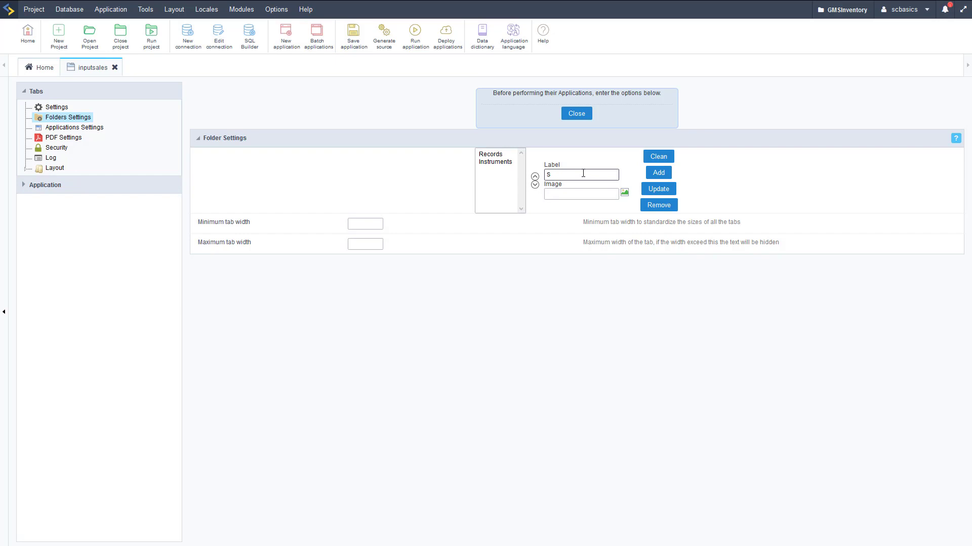
text(Sheetmusic)
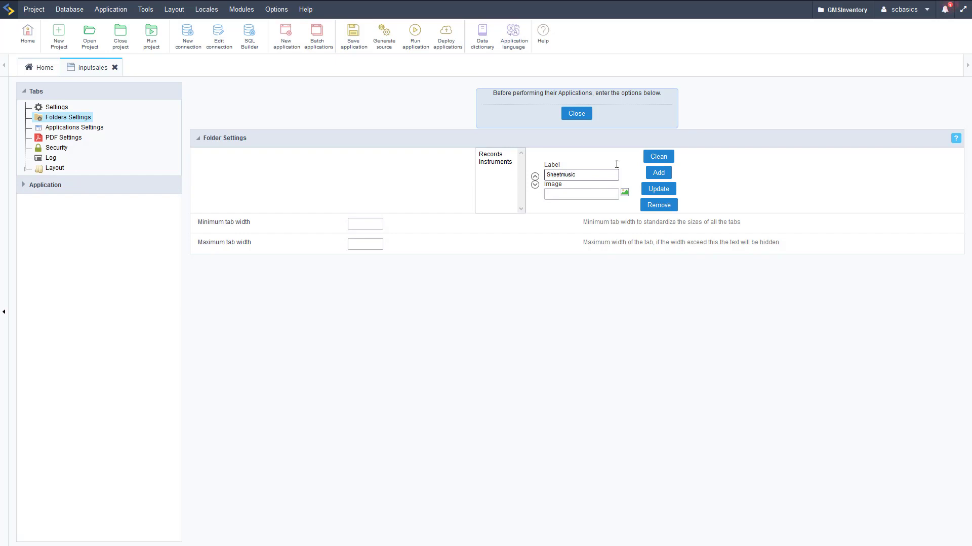
click(658, 172)
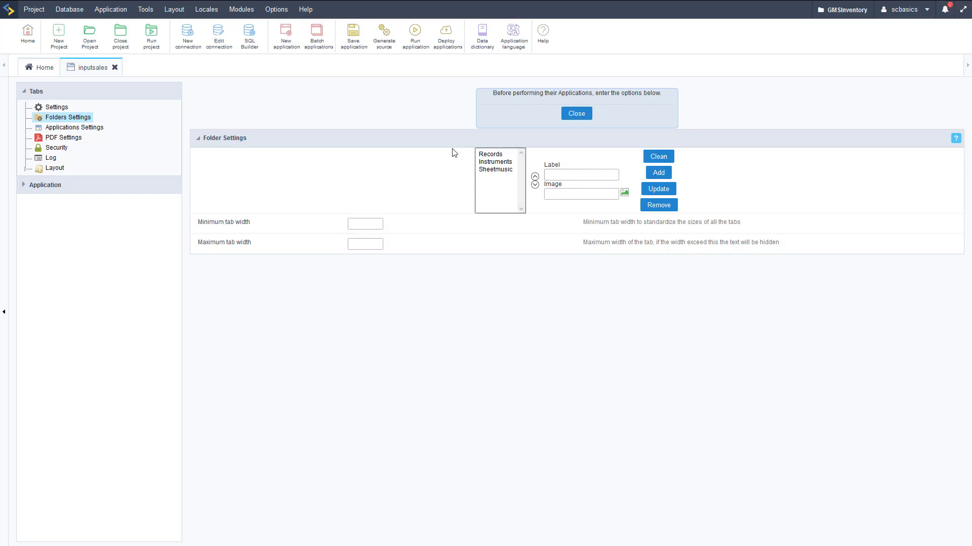
mouse_move(353, 35)
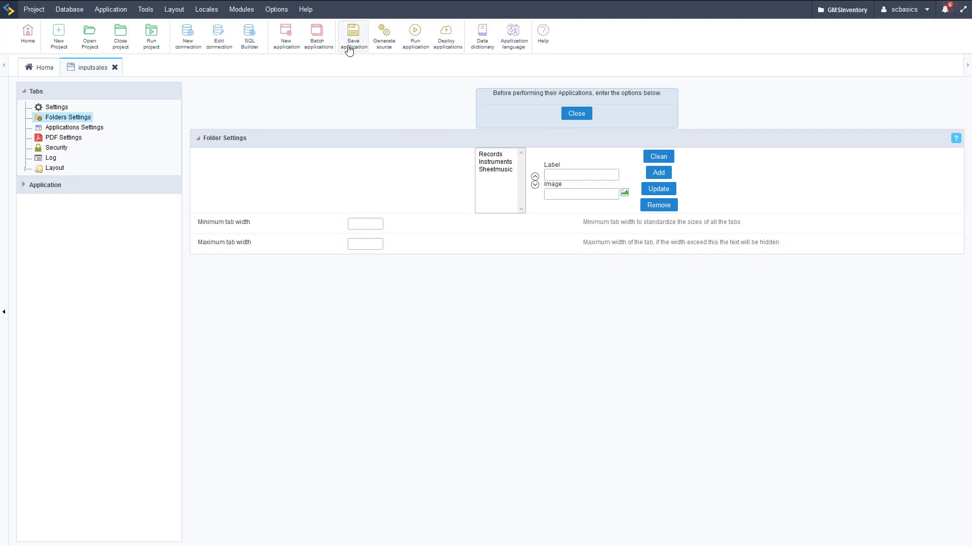
Save the inputsales application, dismiss the post-save notice and head to Applications Settings.
click(353, 35)
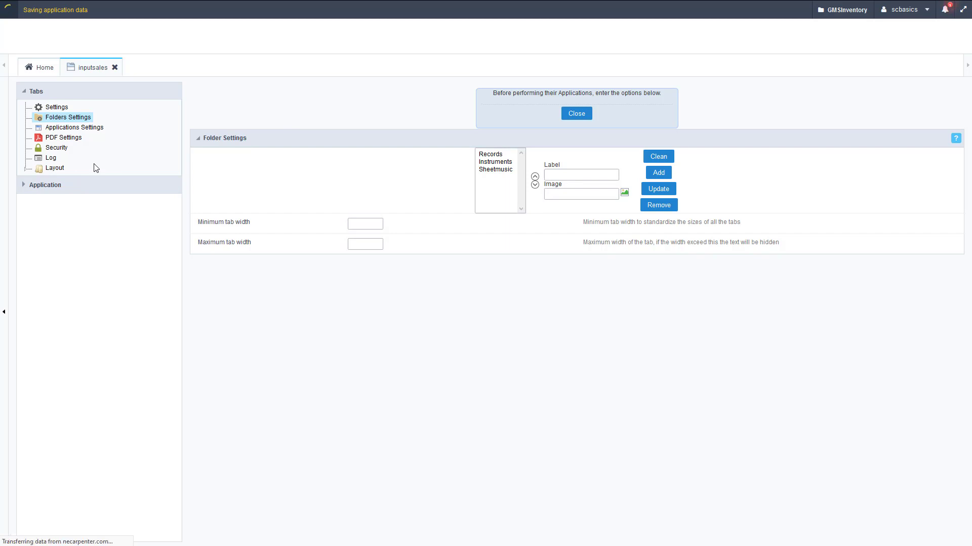
click(575, 114)
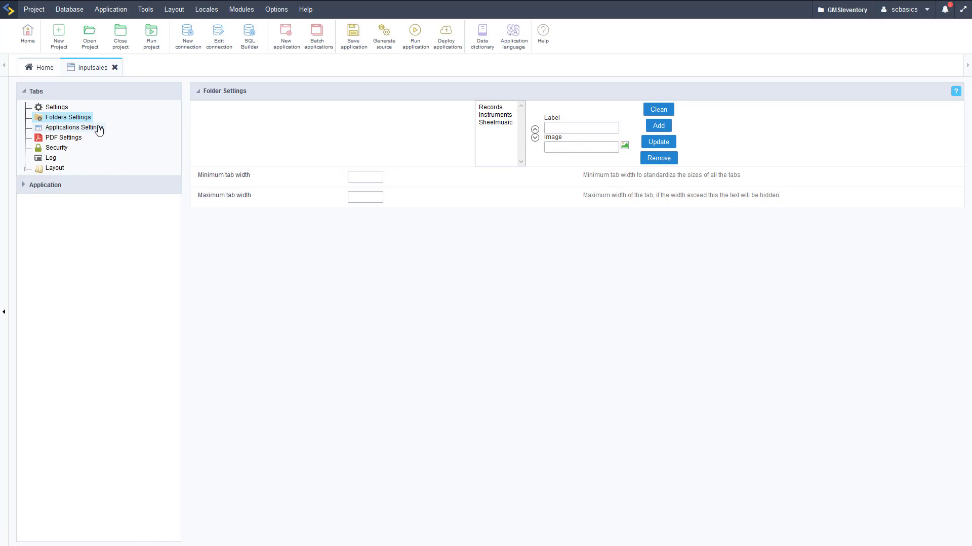
click(74, 127)
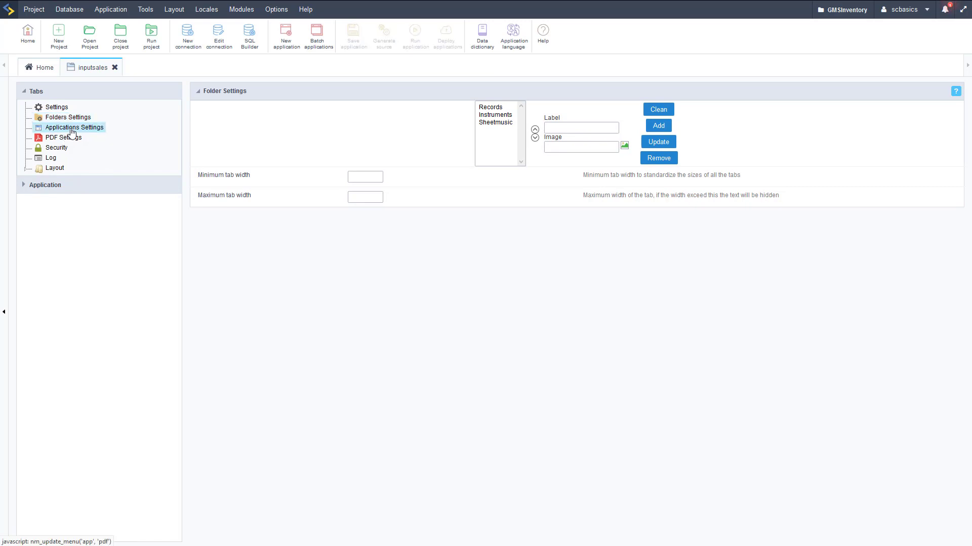
mouse_move(74, 127)
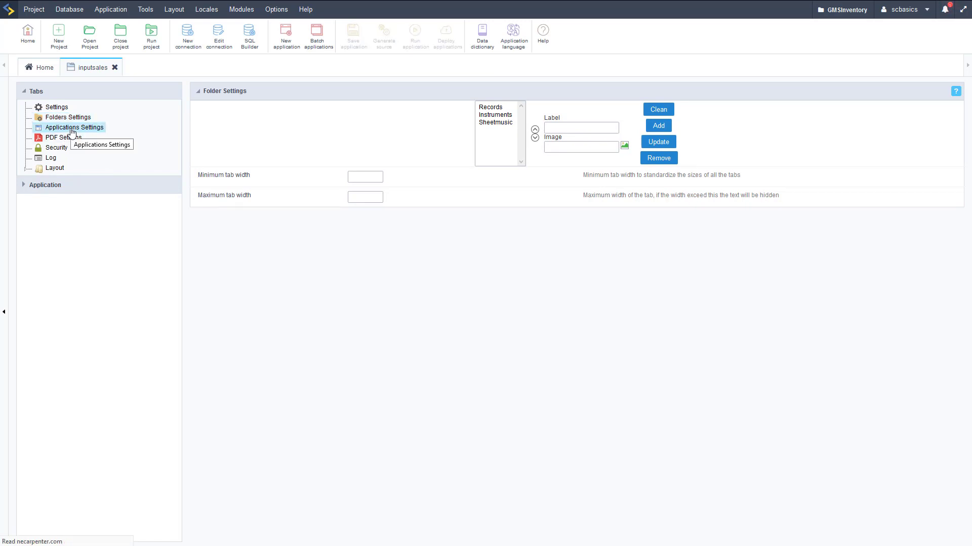
mouse_move(74, 143)
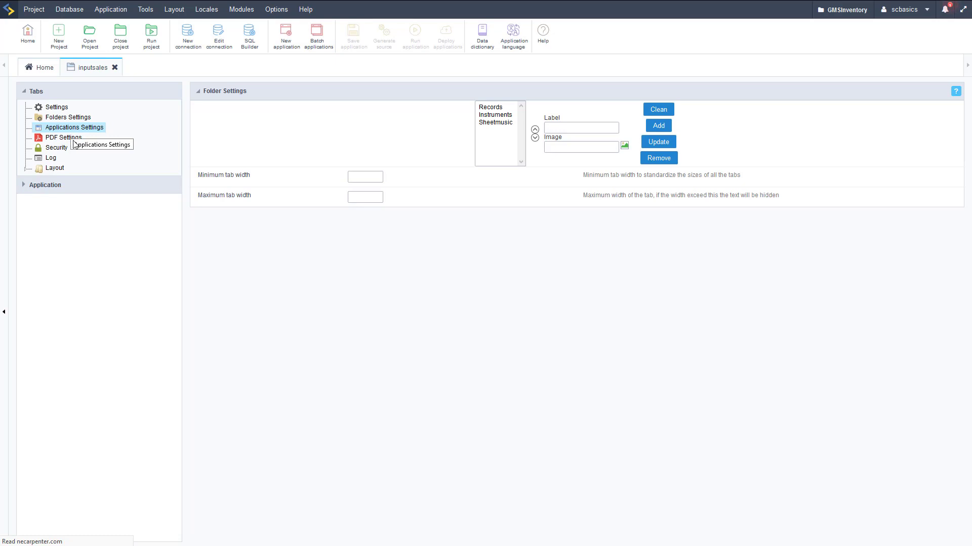
Load the applications settings and select the Records tab for configuration.
click(74, 127)
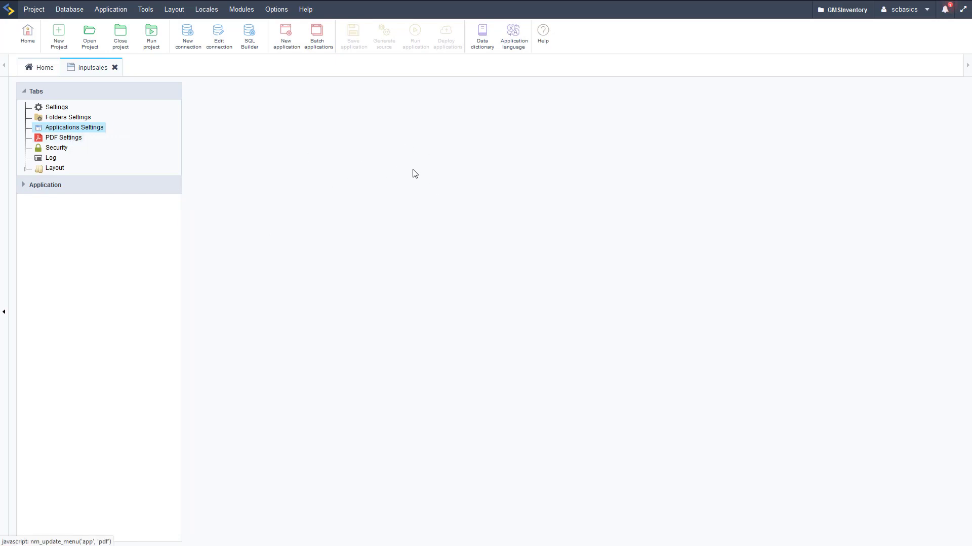
click(73, 127)
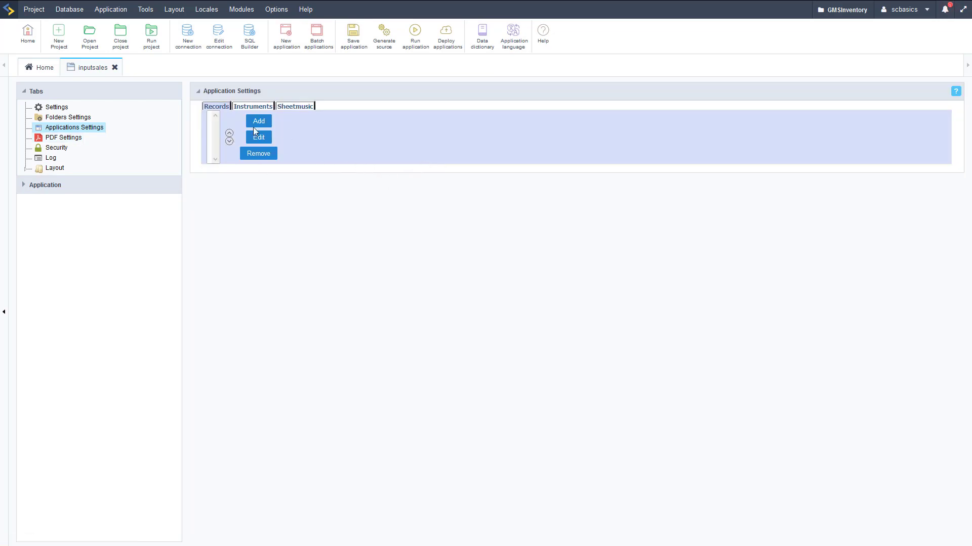
mouse_move(256, 127)
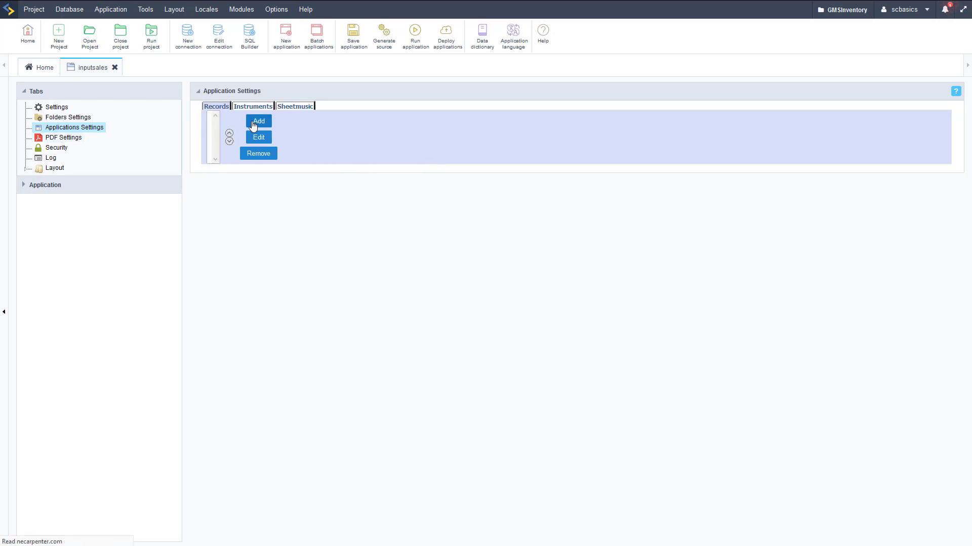
mouse_move(274, 127)
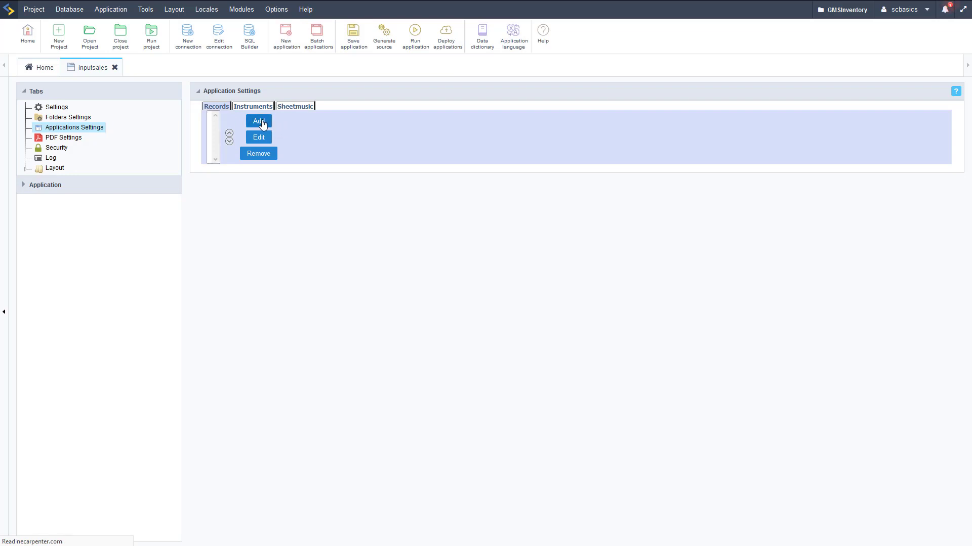
Add inputrecordsales as the Records tab's application and confirm the link.
click(258, 120)
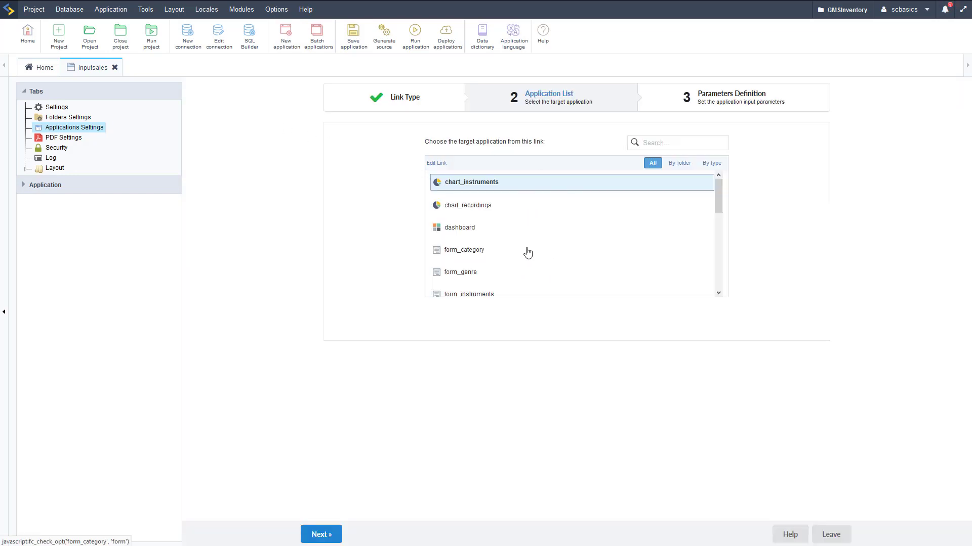
scroll(down, 3)
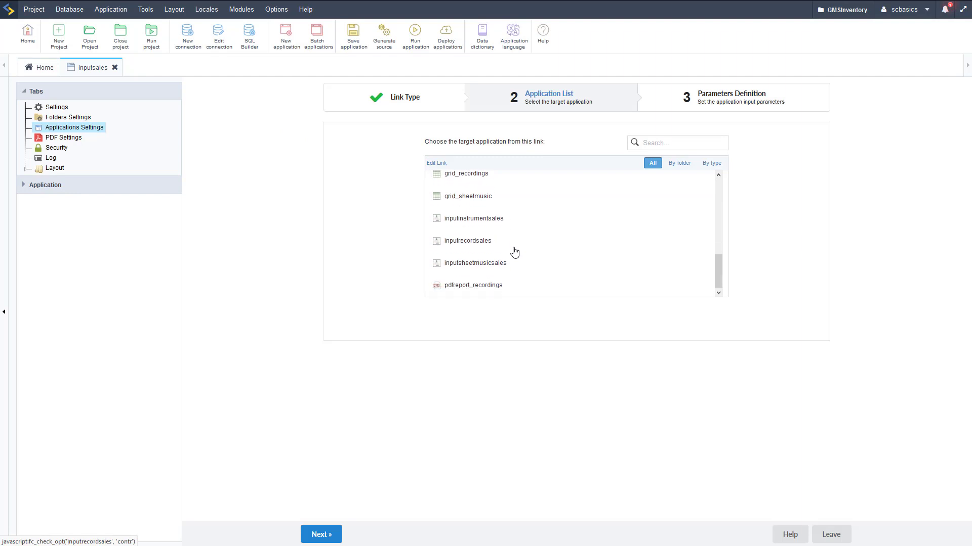
mouse_move(481, 248)
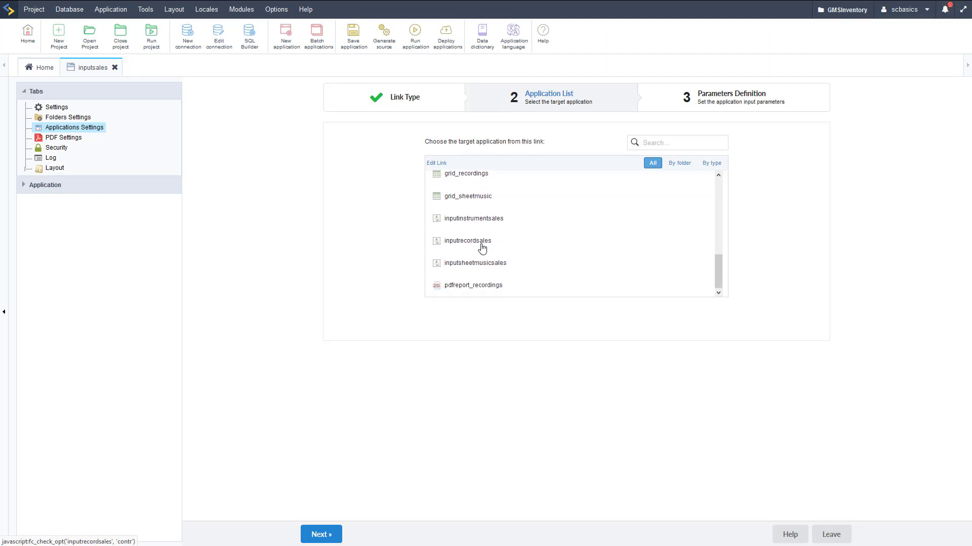
click(469, 241)
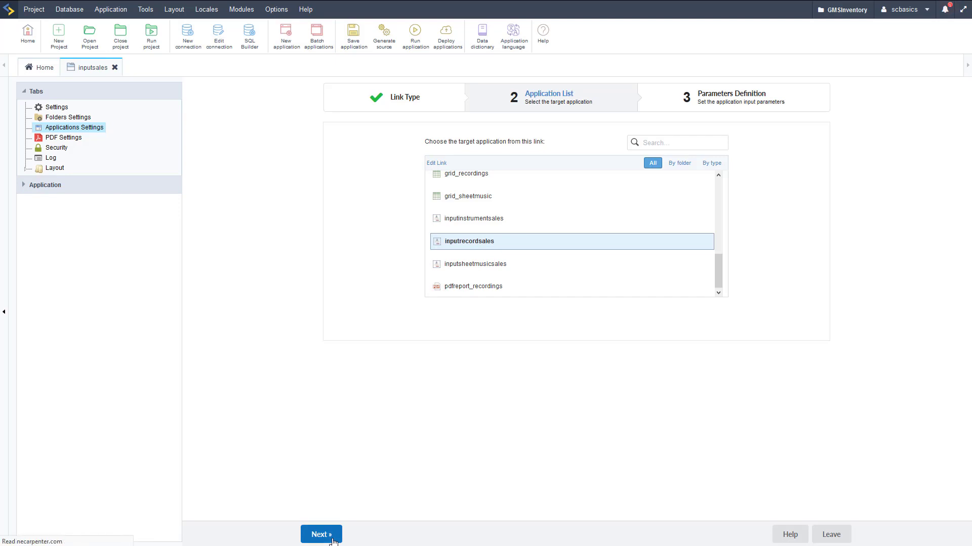
click(321, 535)
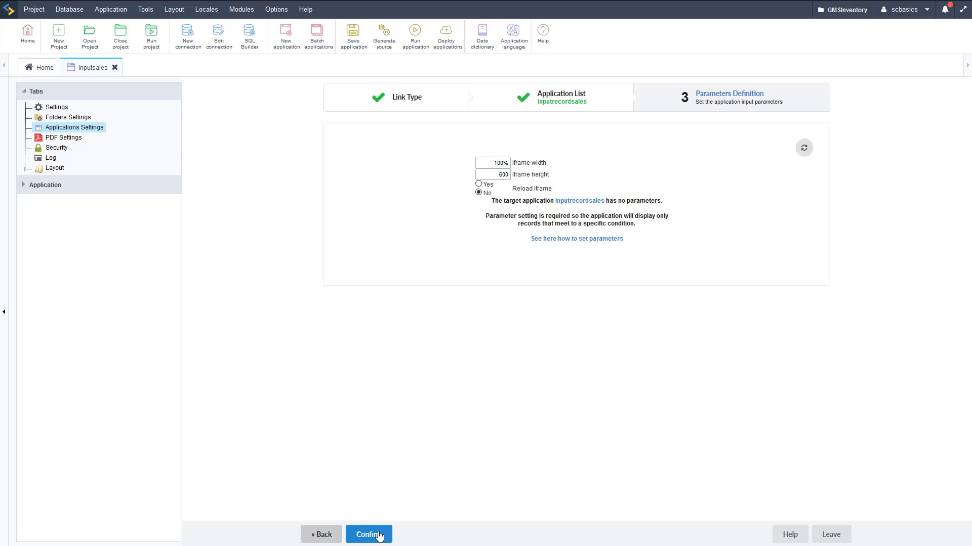
mouse_move(389, 526)
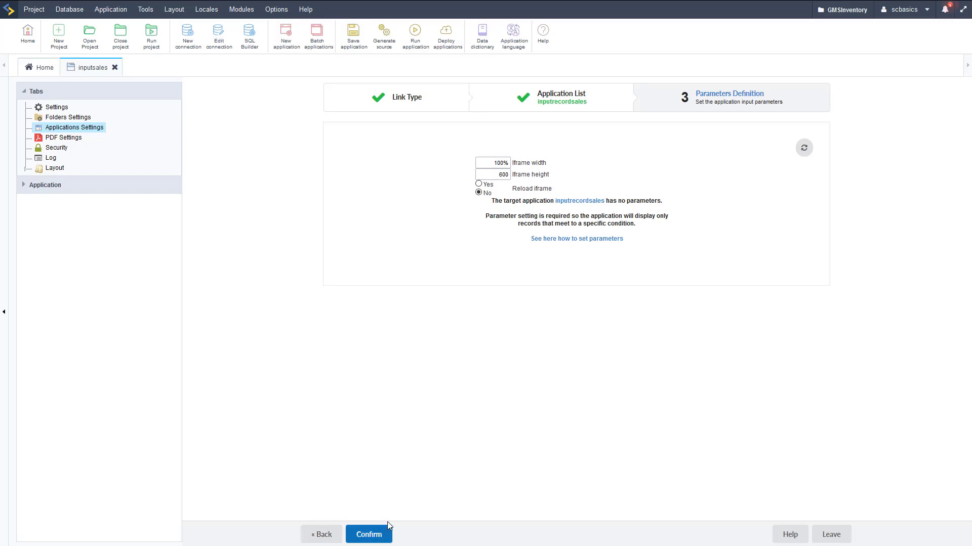
click(368, 534)
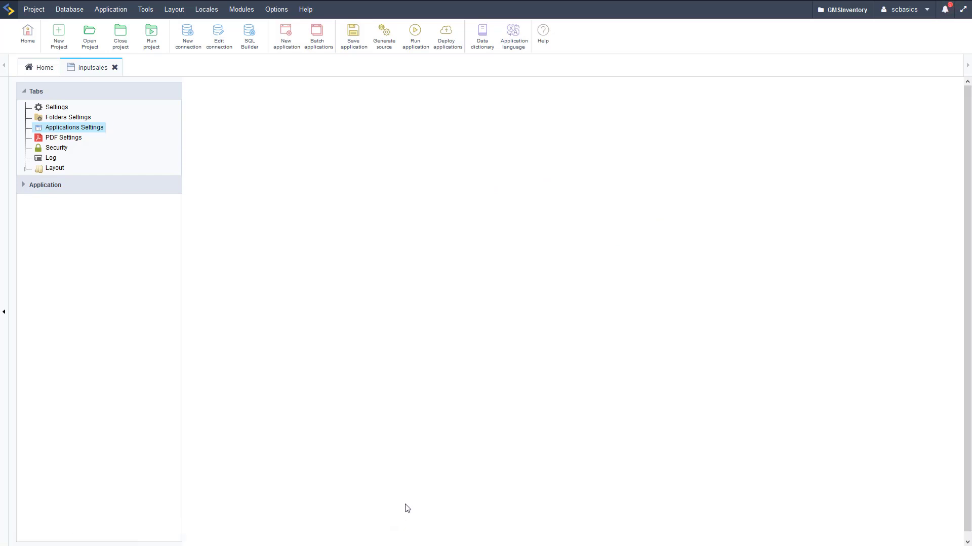
mouse_move(351, 262)
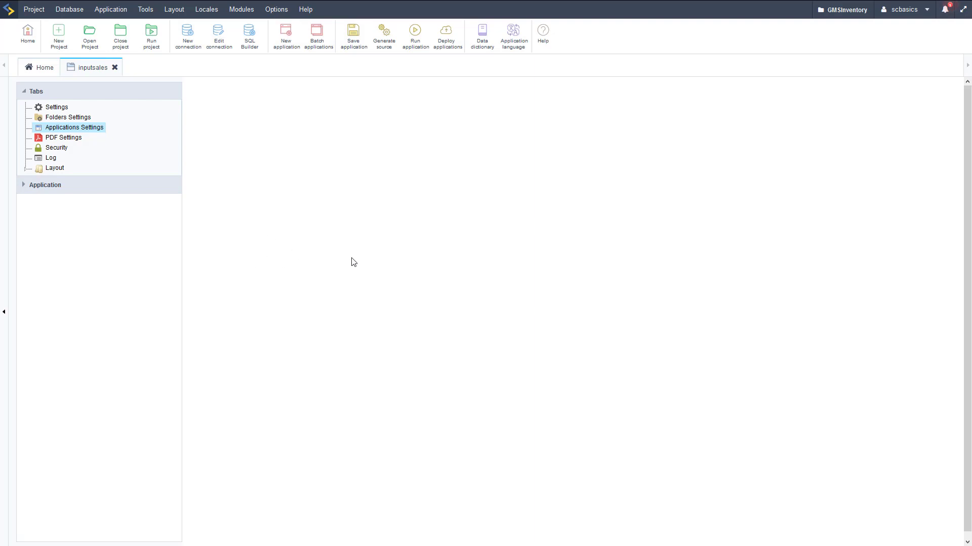
mouse_move(374, 249)
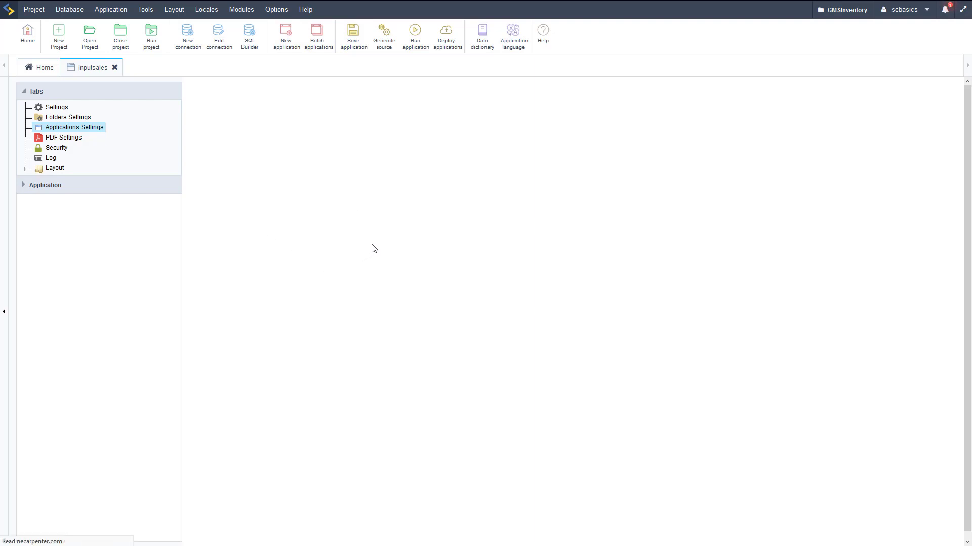
mouse_move(390, 249)
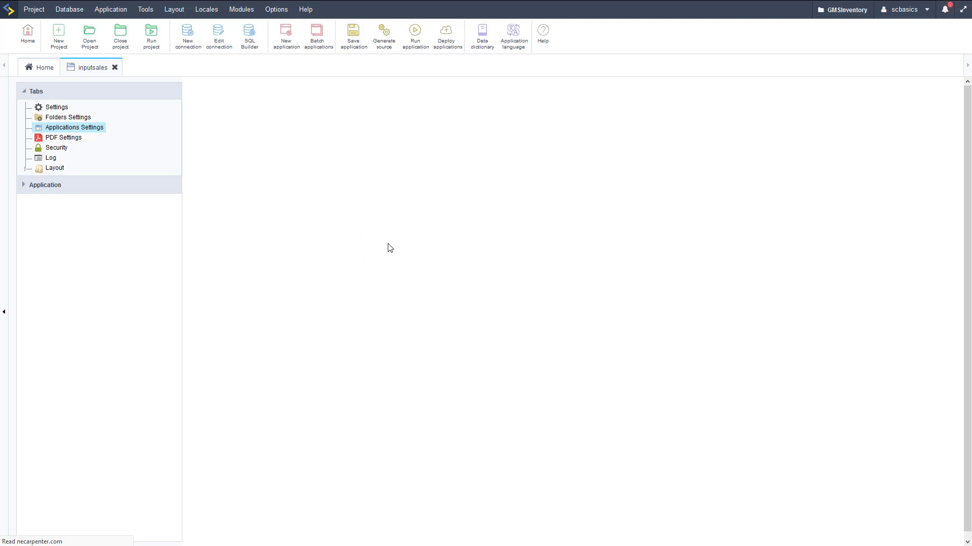
Select the Instruments tab and choose inputinstrumentsales, advancing to its parameter definition.
click(74, 128)
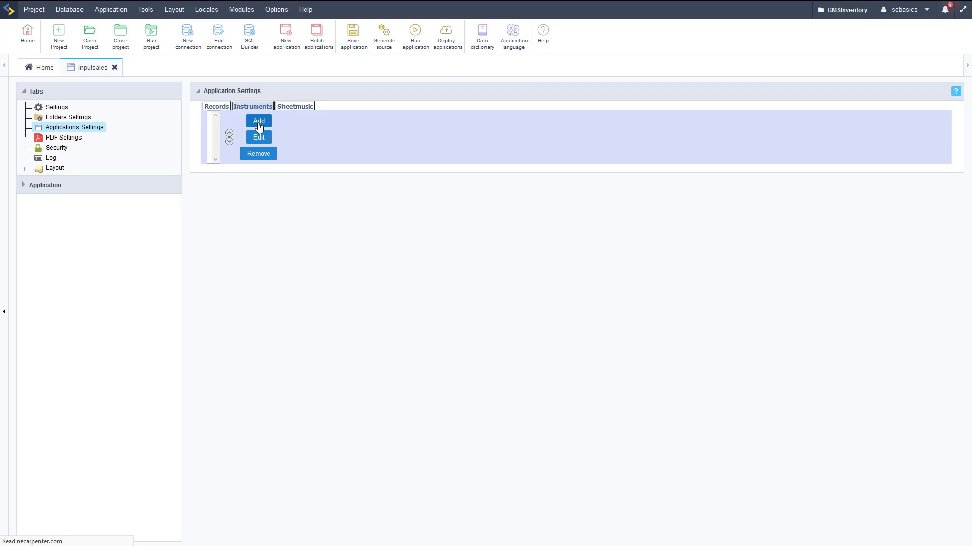
click(258, 120)
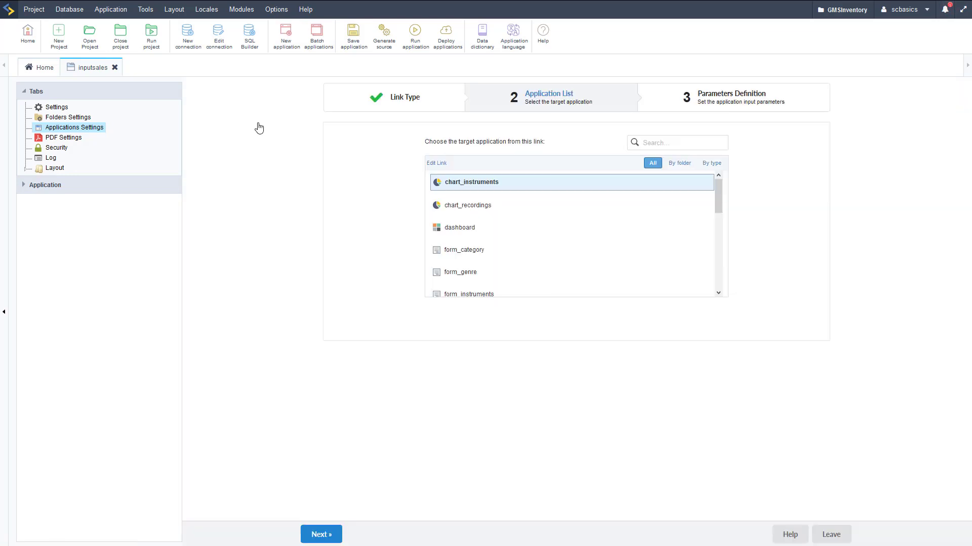
scroll(down, 3)
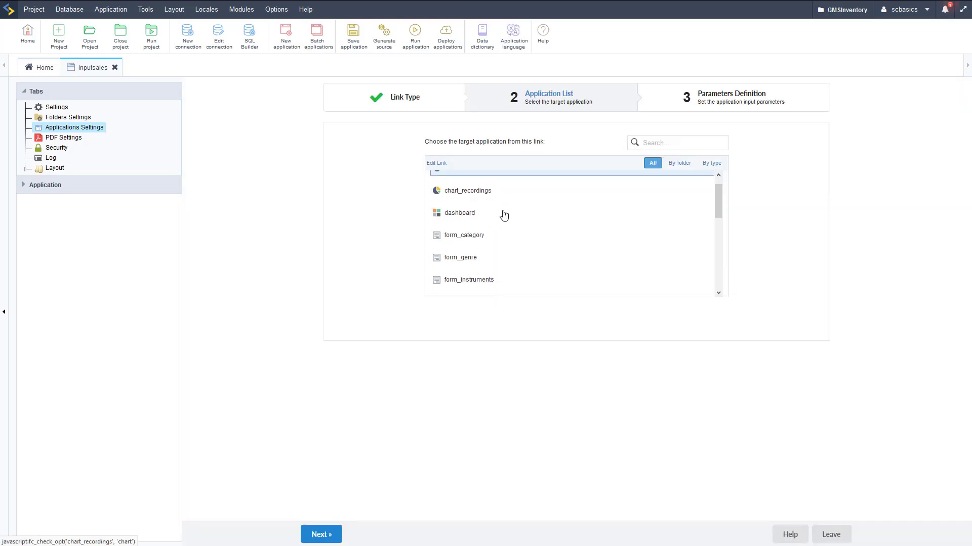
scroll(down, 3)
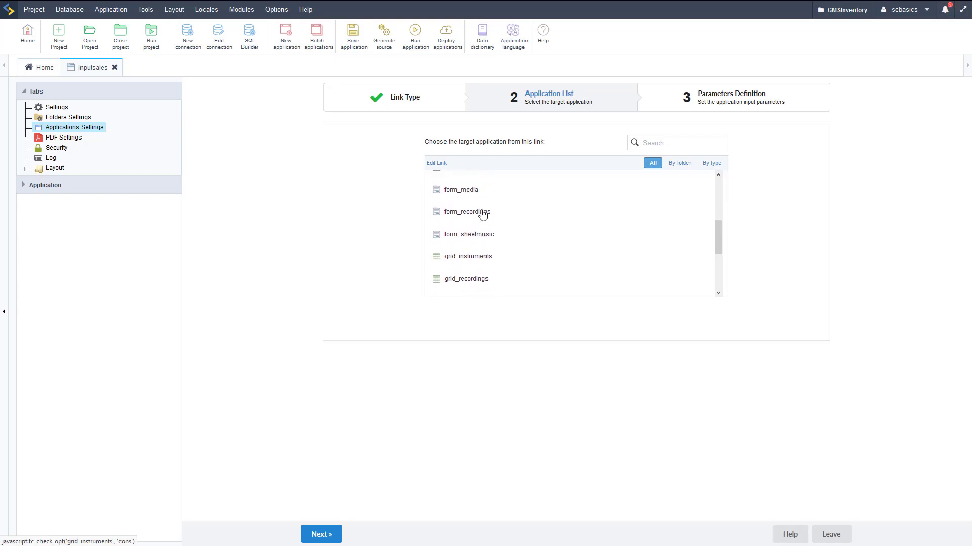
scroll(up, 3)
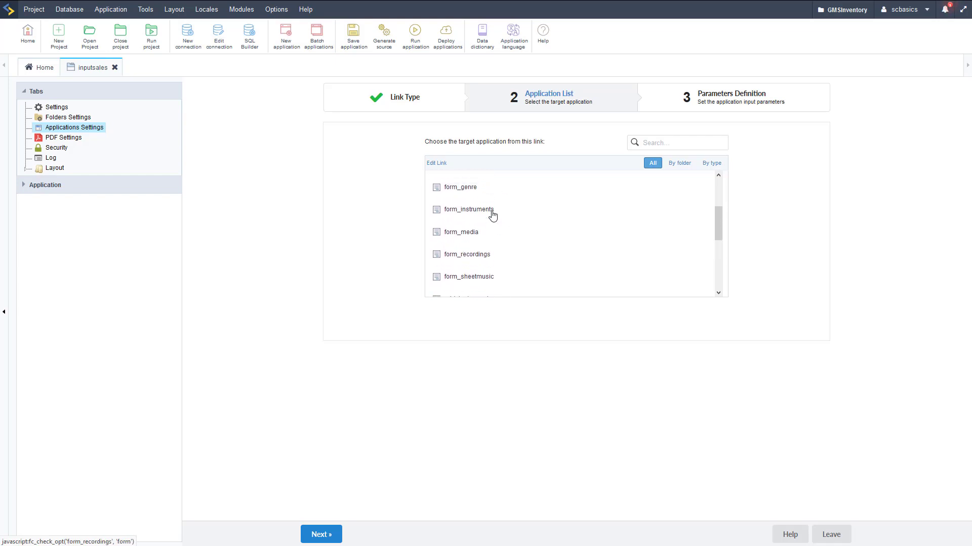
scroll(down, 3)
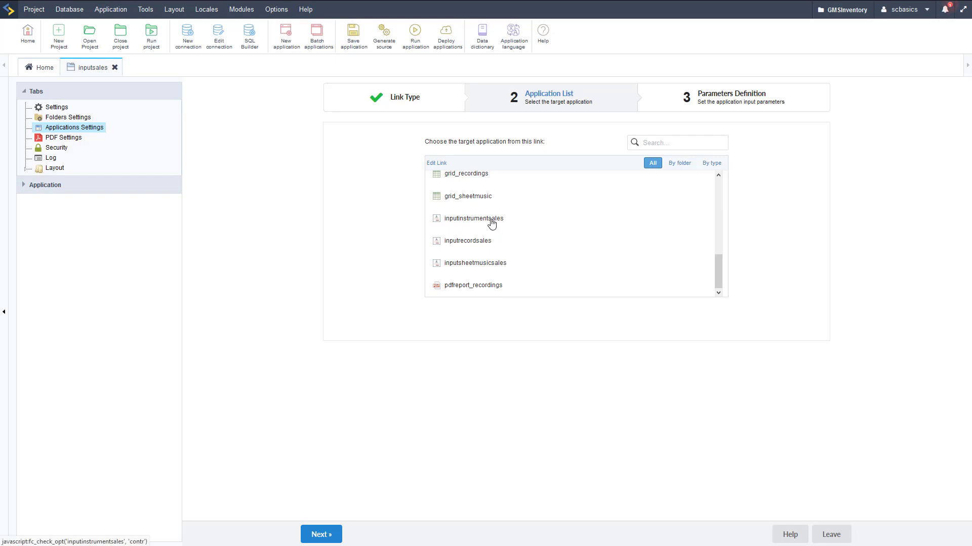
click(476, 218)
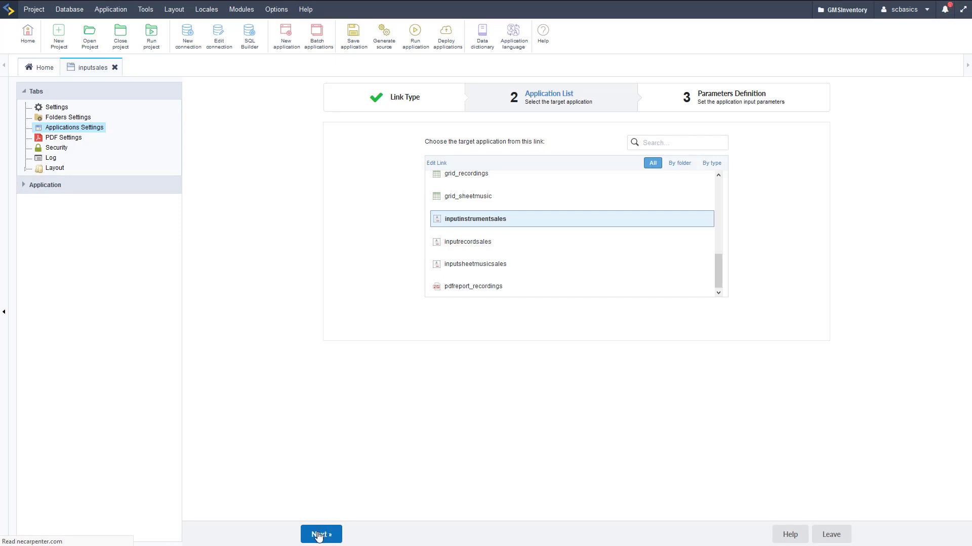
click(321, 535)
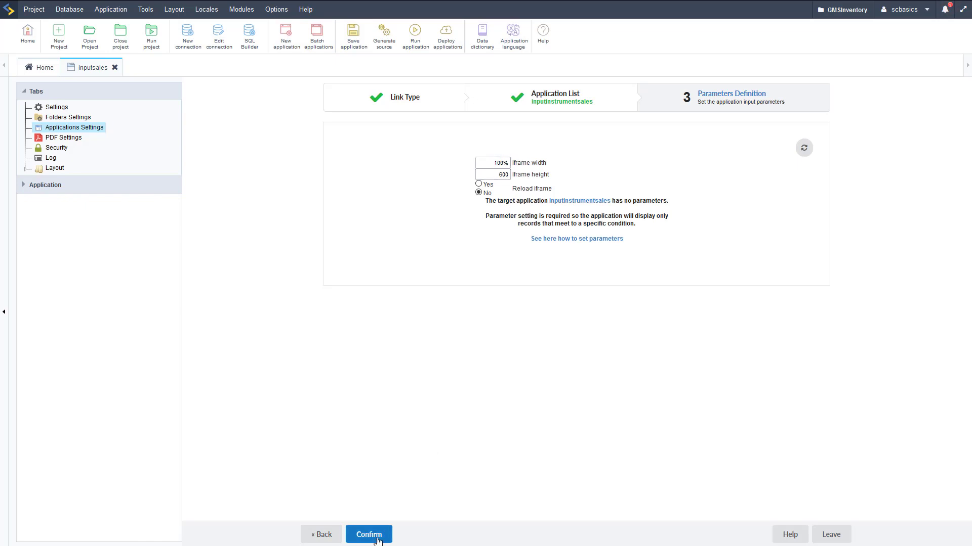
Confirm the Instruments link to inputinstrumentsales and return to the applications settings.
click(368, 535)
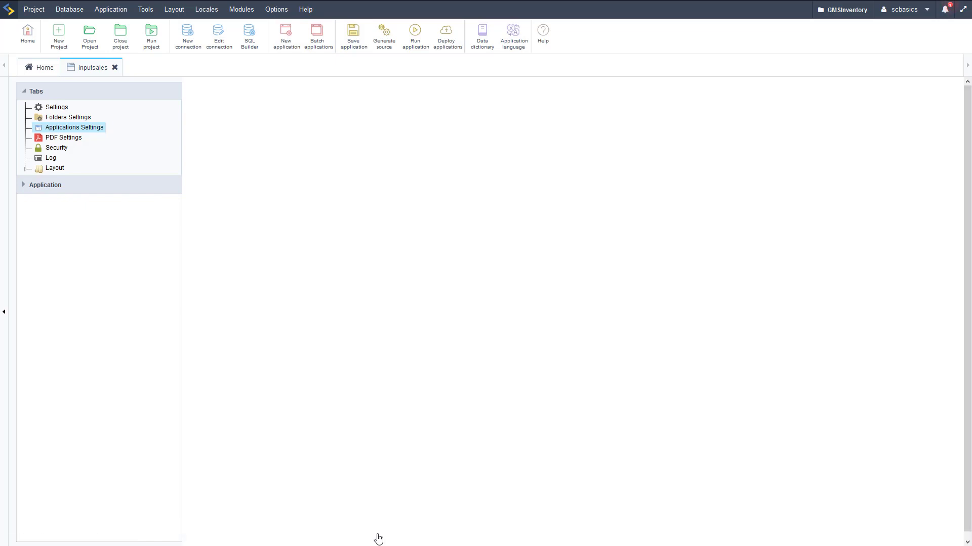
mouse_move(404, 392)
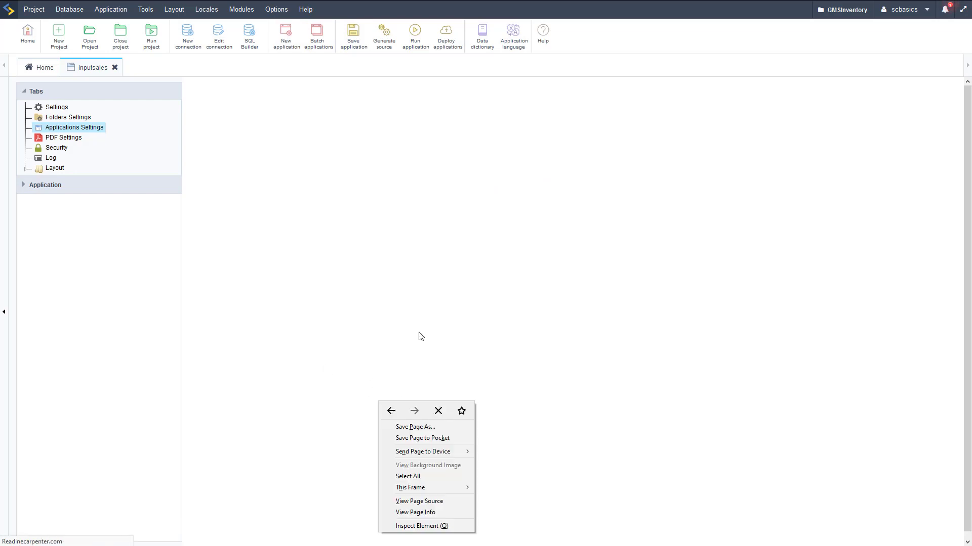
click(449, 346)
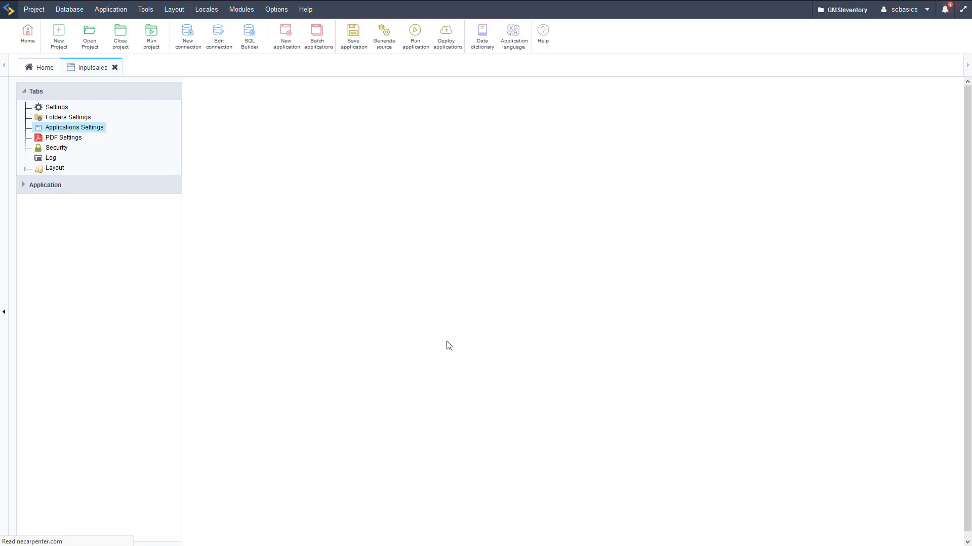
click(73, 128)
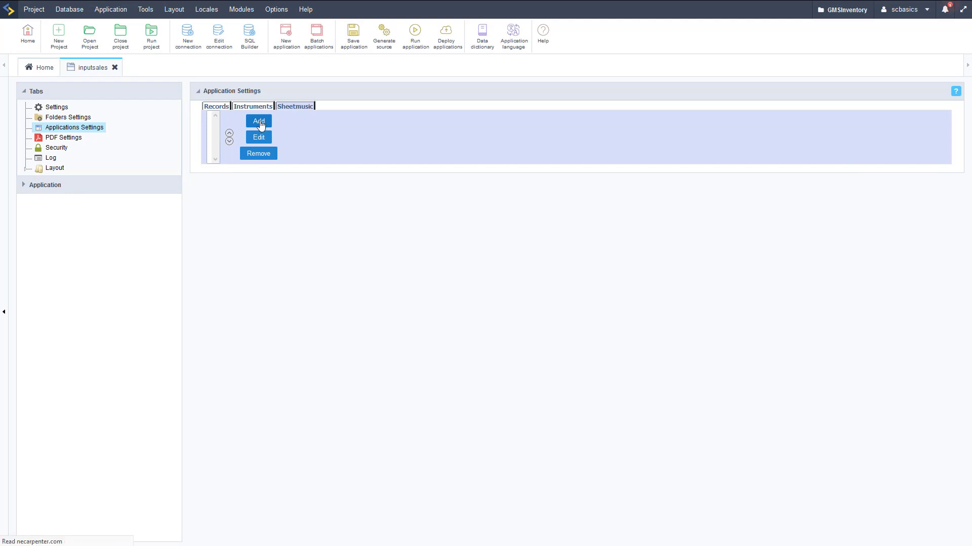
Add inputsheetmusicsales as the Sheetmusic tab's application with default iframe settings and confirm.
click(258, 120)
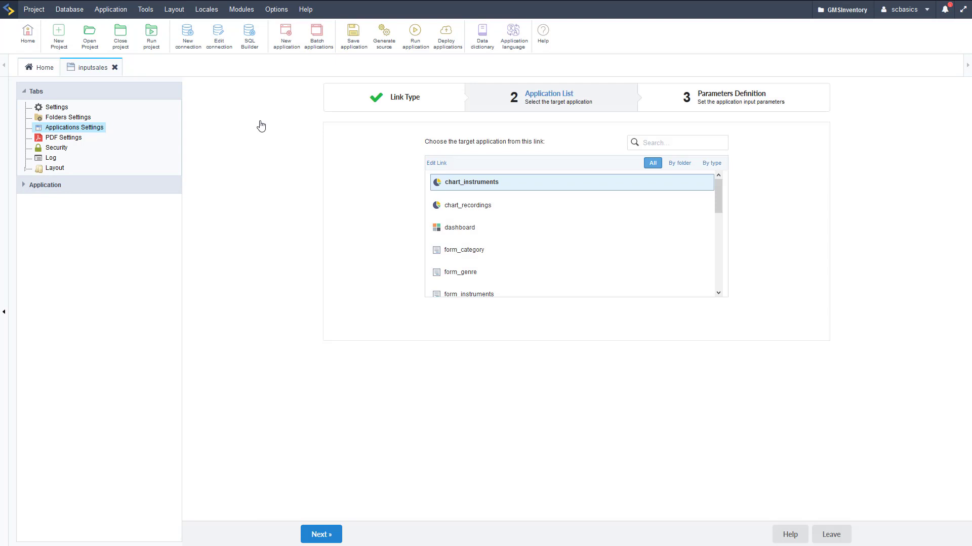
mouse_move(285, 154)
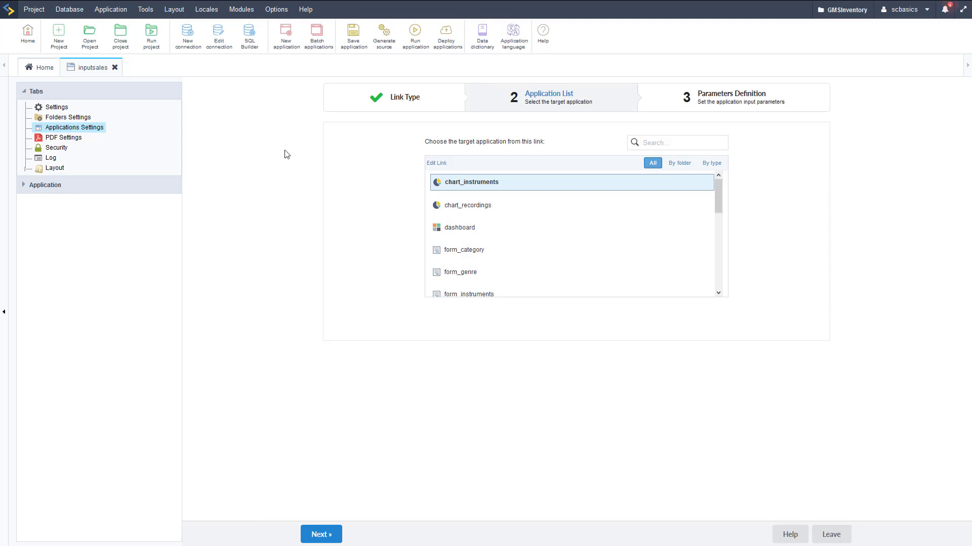
scroll(down, 3)
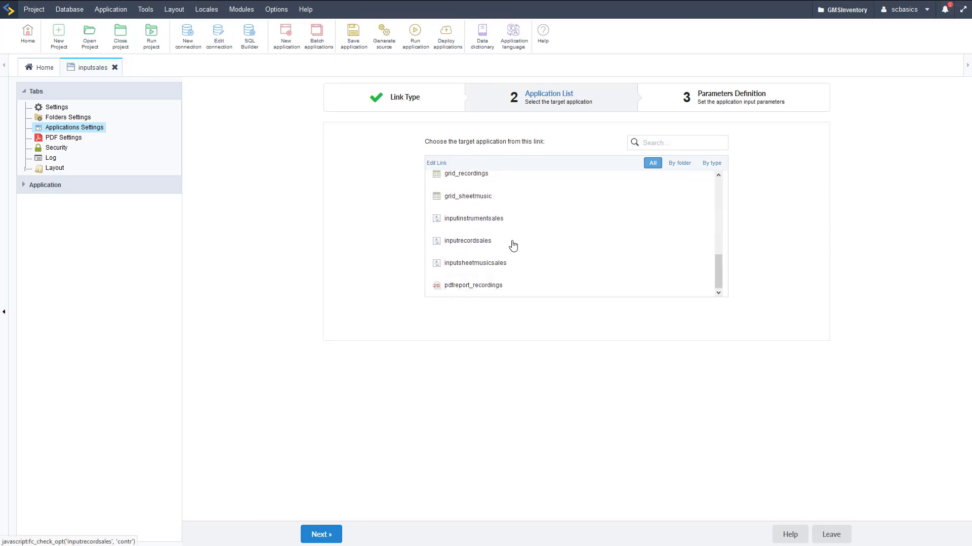
click(477, 263)
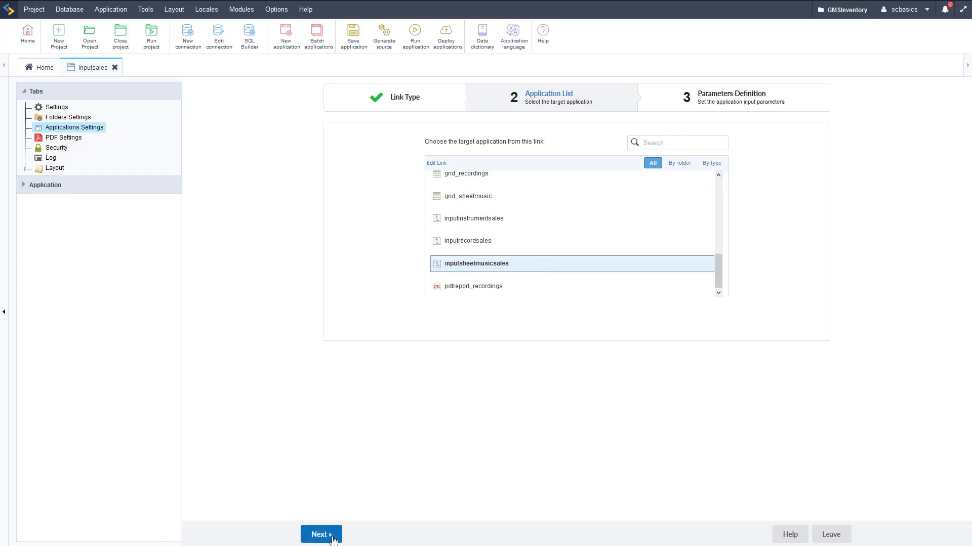
click(321, 535)
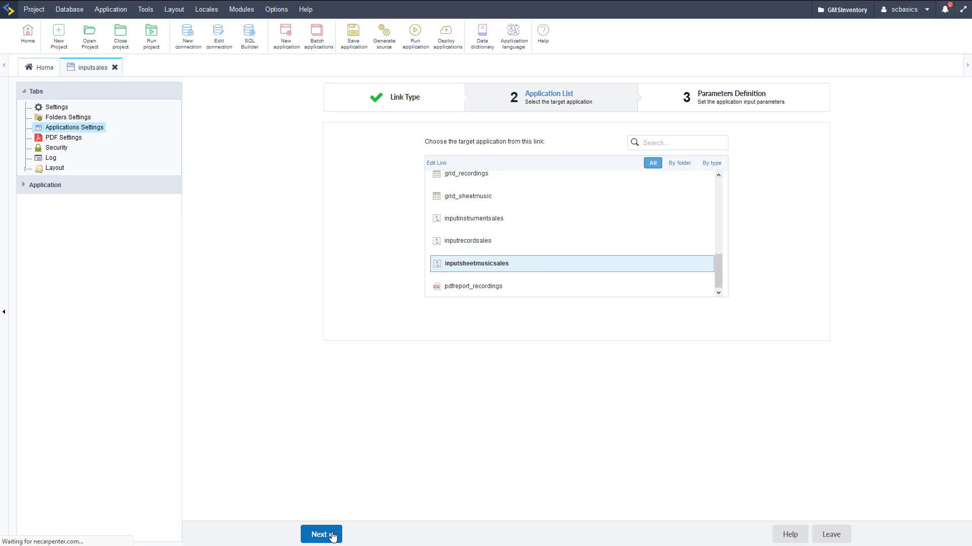
click(321, 534)
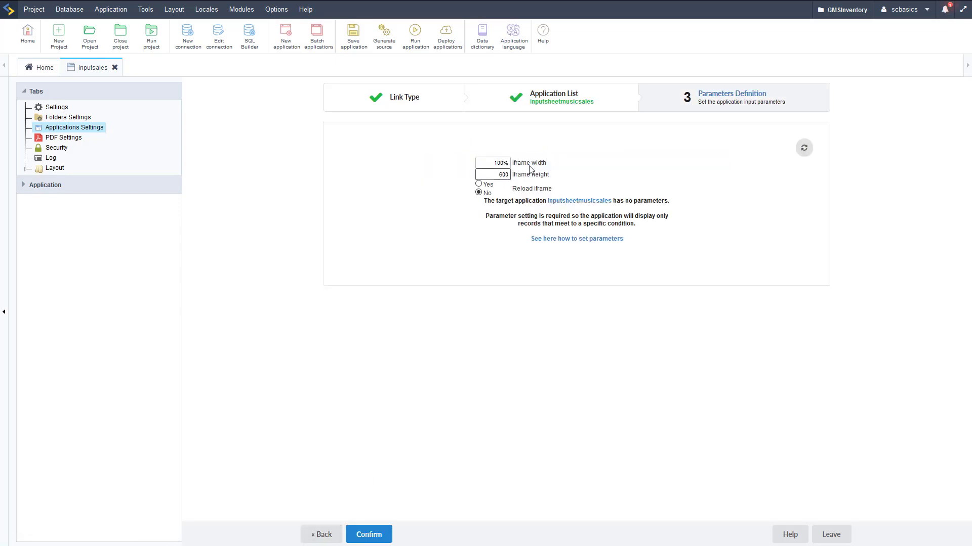
mouse_move(404, 501)
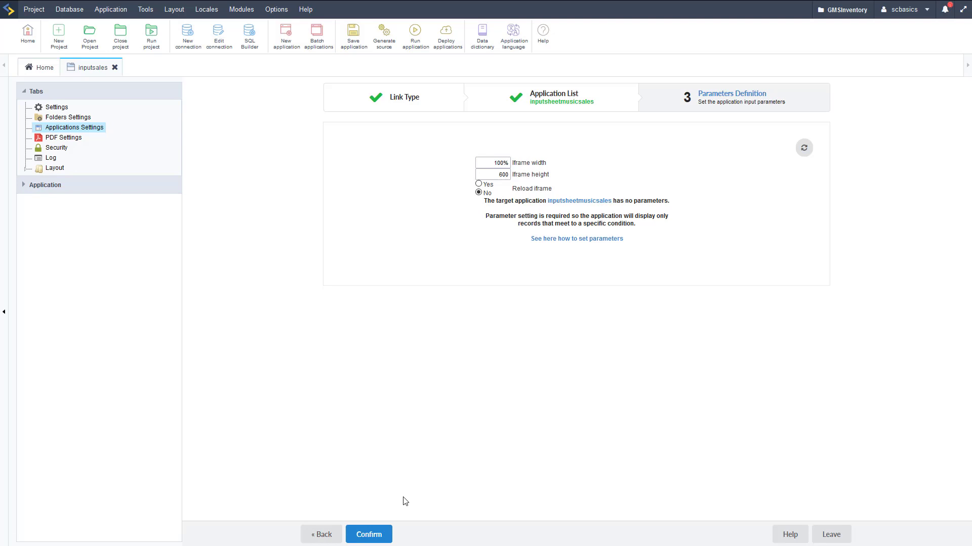
click(369, 534)
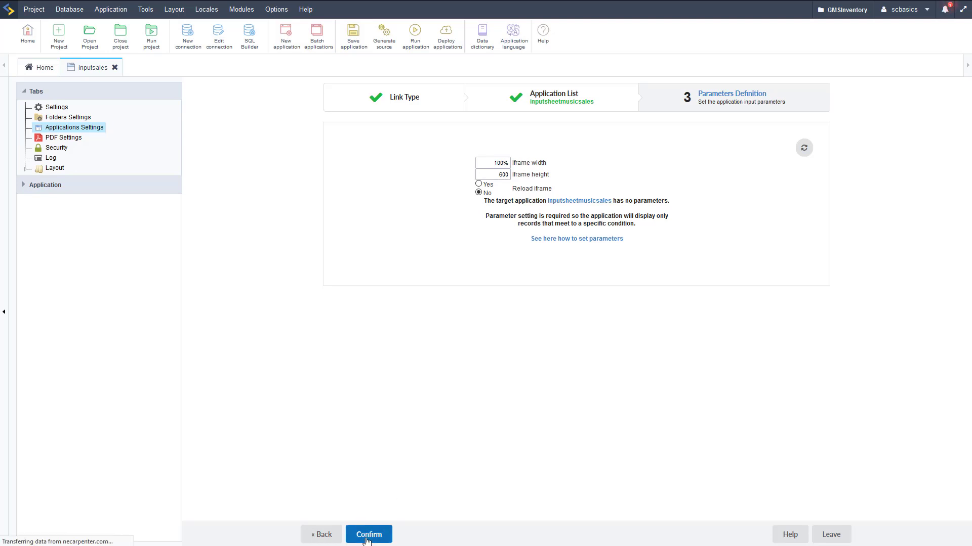
click(368, 534)
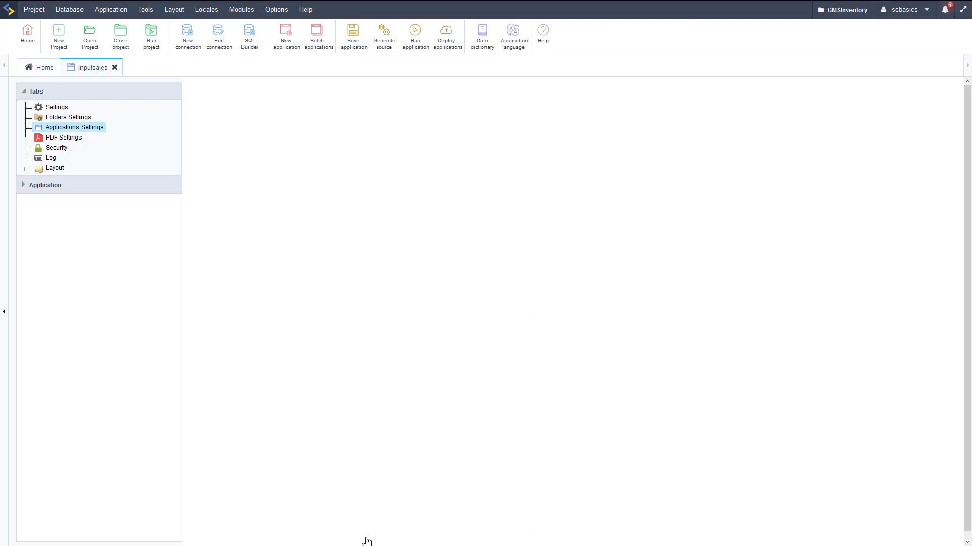
Launch the inputsales application for a test run from the toolbar.
click(74, 128)
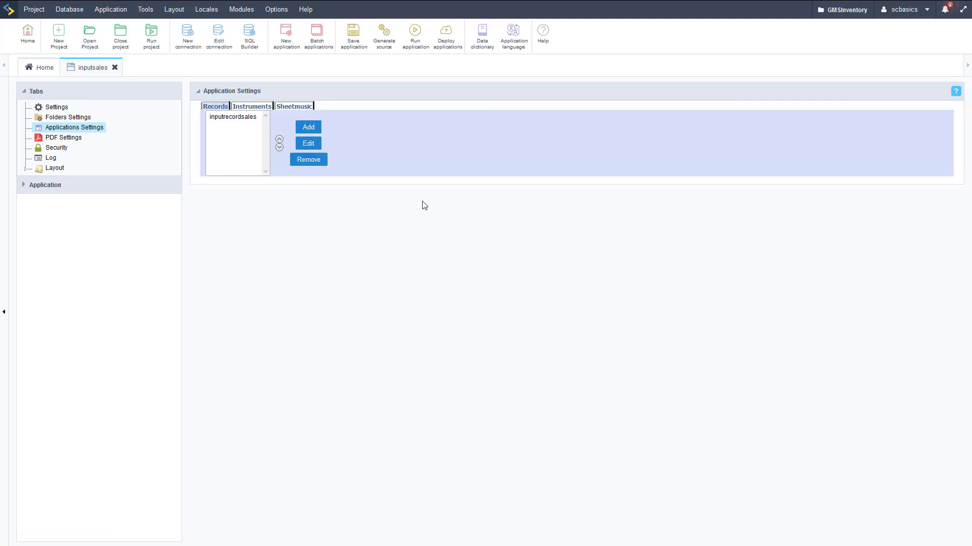
mouse_move(460, 221)
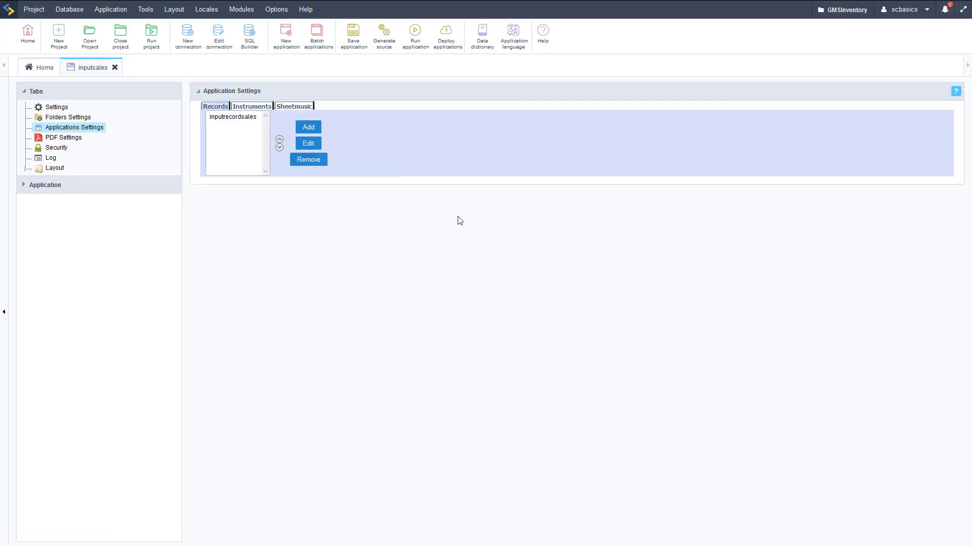
mouse_move(413, 52)
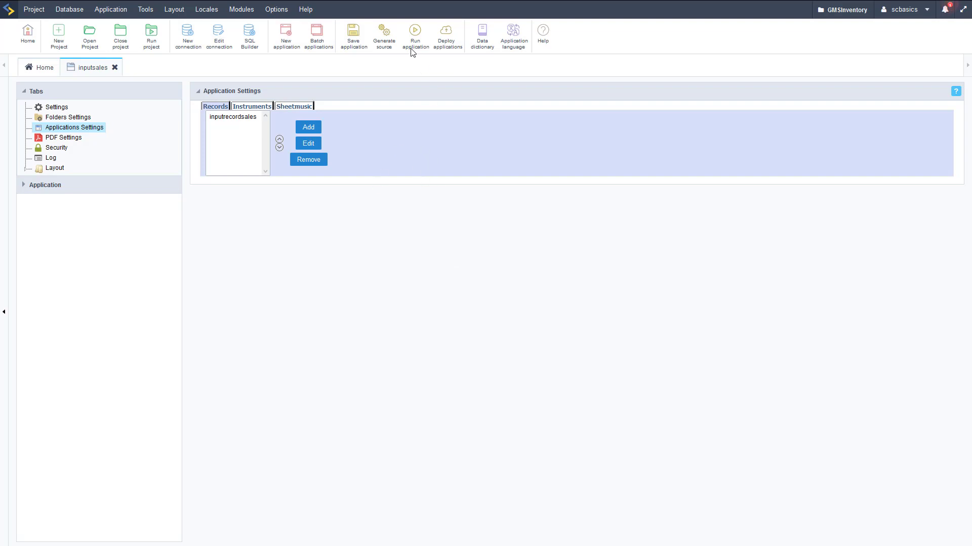
mouse_move(415, 34)
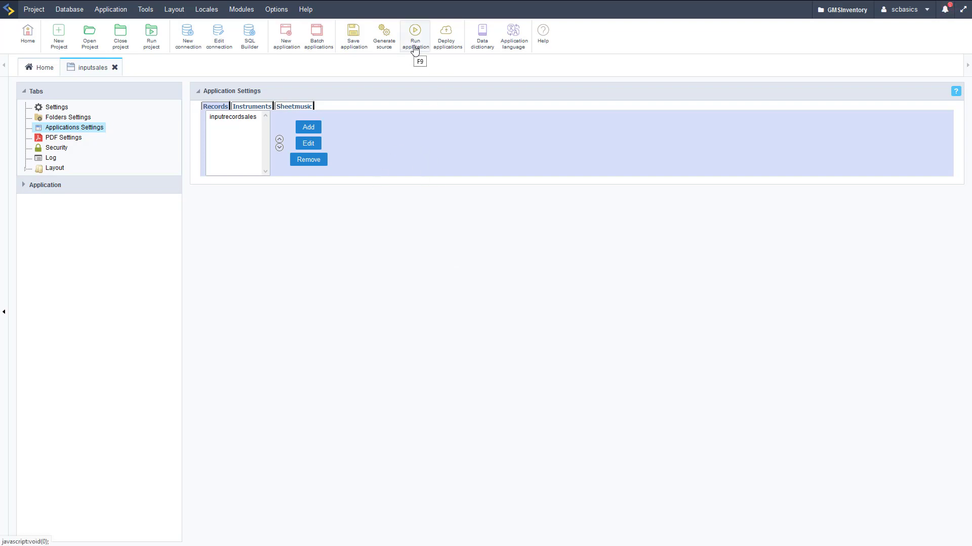
click(414, 34)
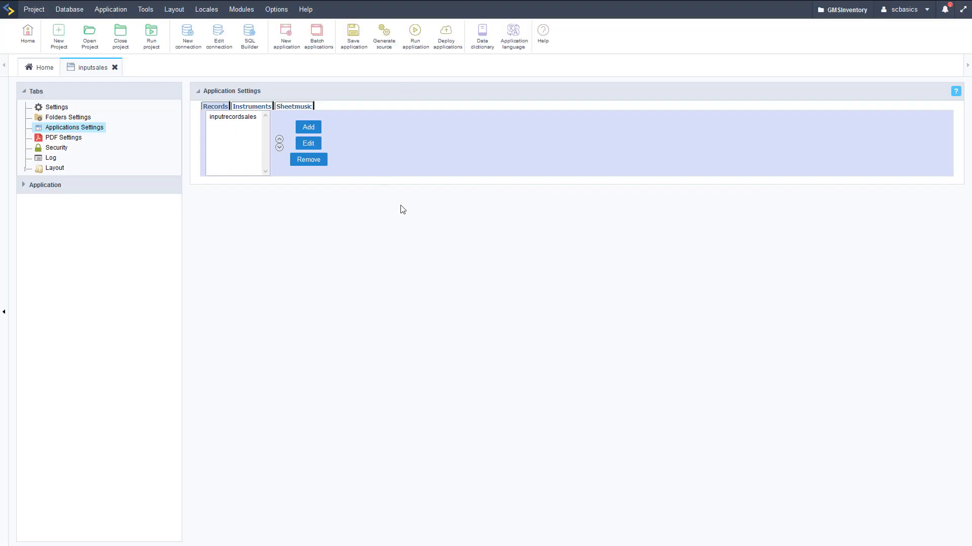
Switch between the Records, Instruments and Sheetmusic tabs to check each sales form.
click(415, 35)
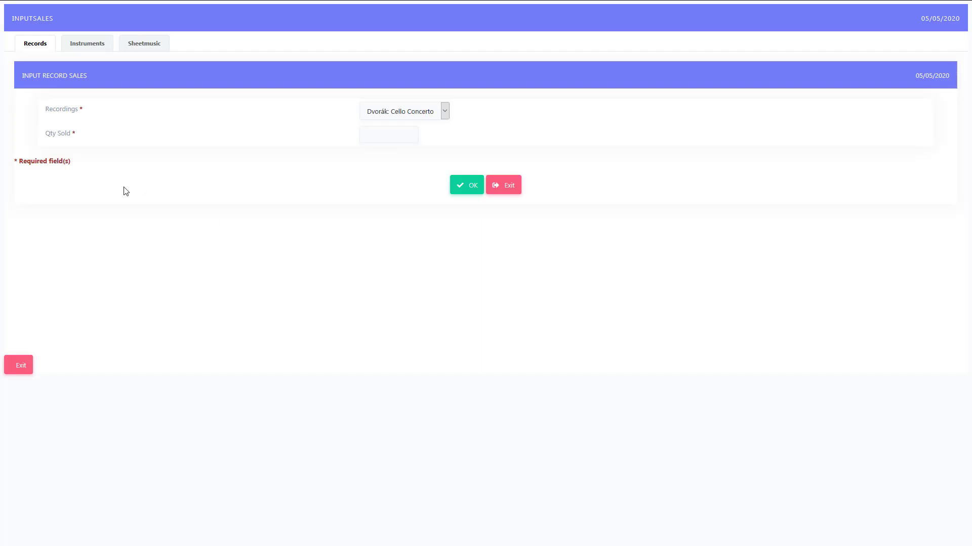
mouse_move(86, 48)
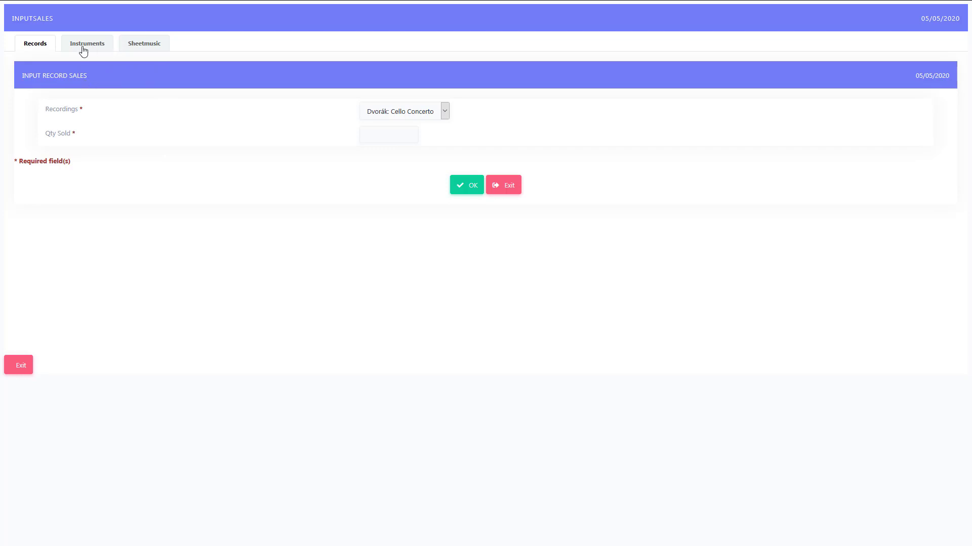
click(87, 43)
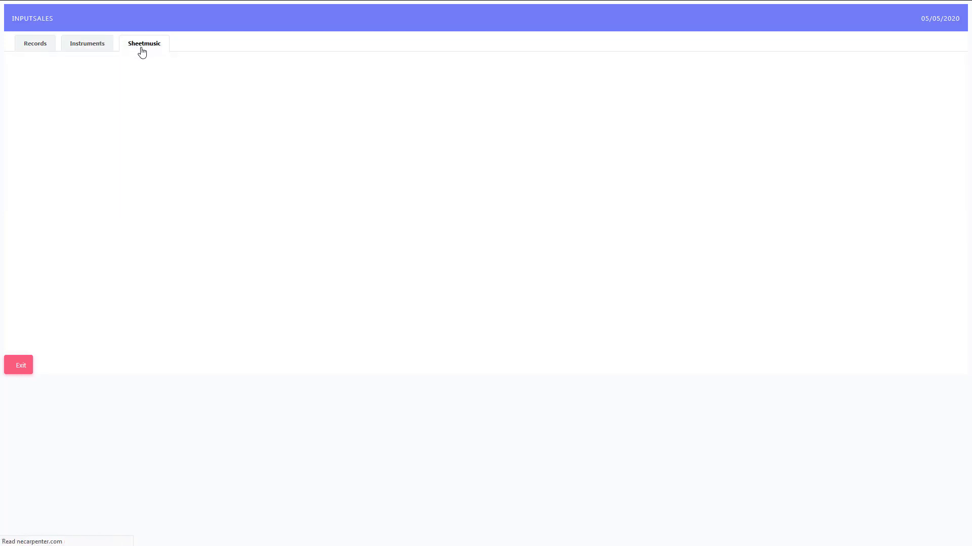
click(87, 43)
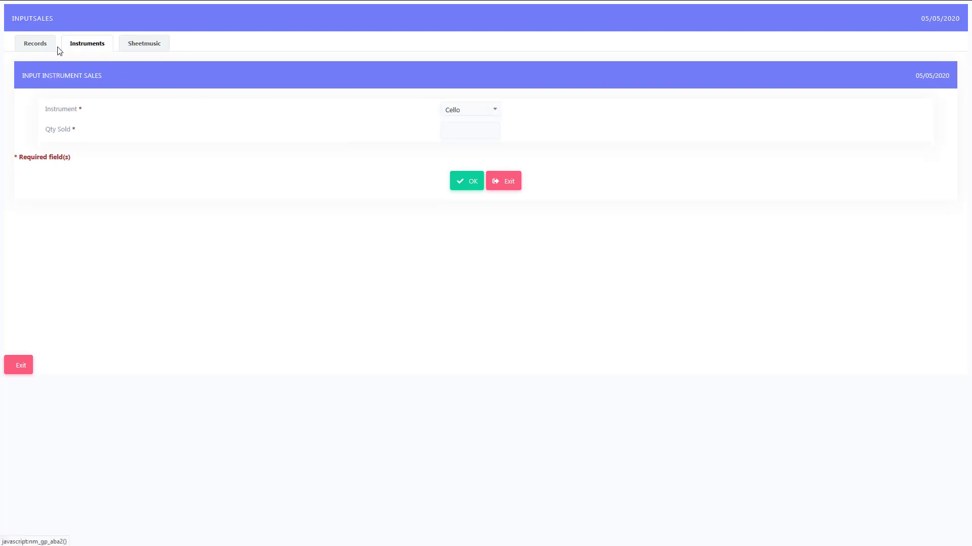
click(35, 42)
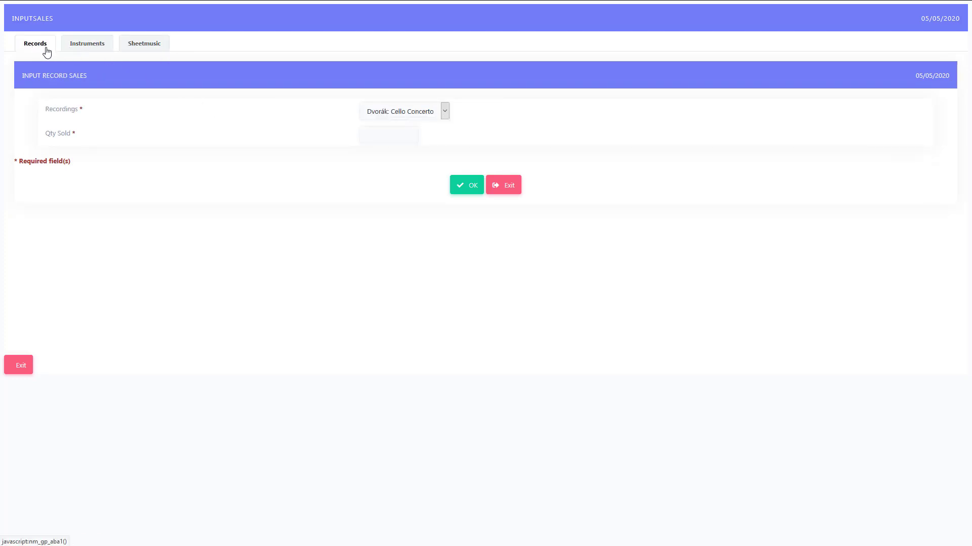
mouse_move(143, 43)
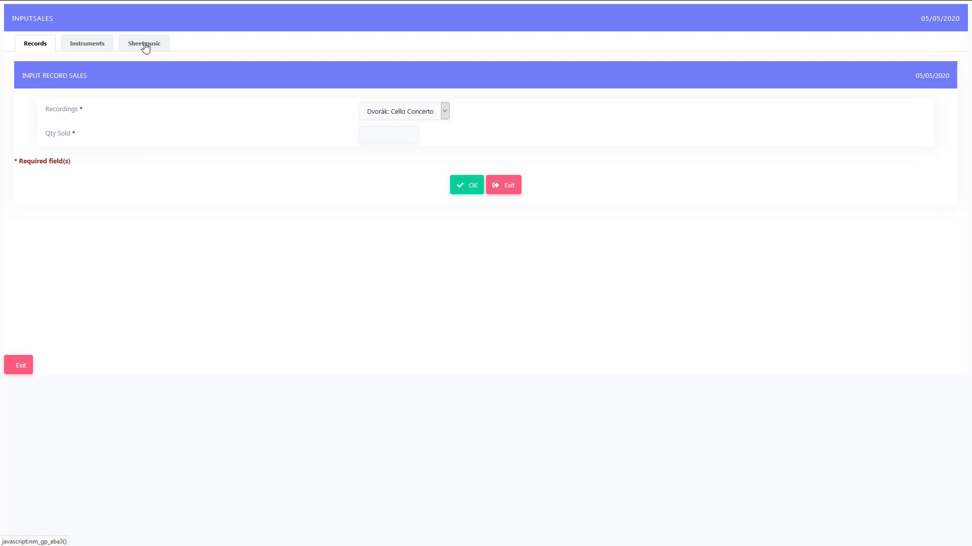
click(86, 44)
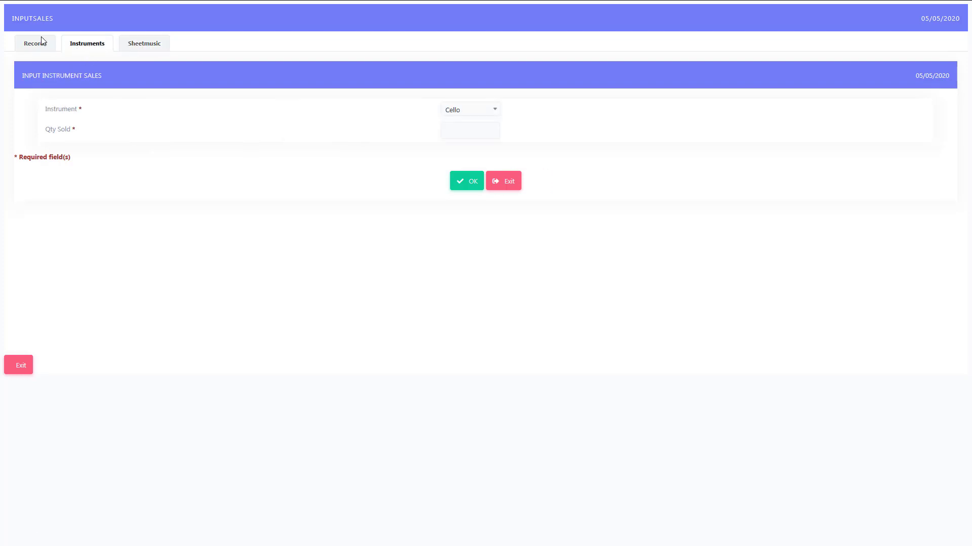
click(35, 42)
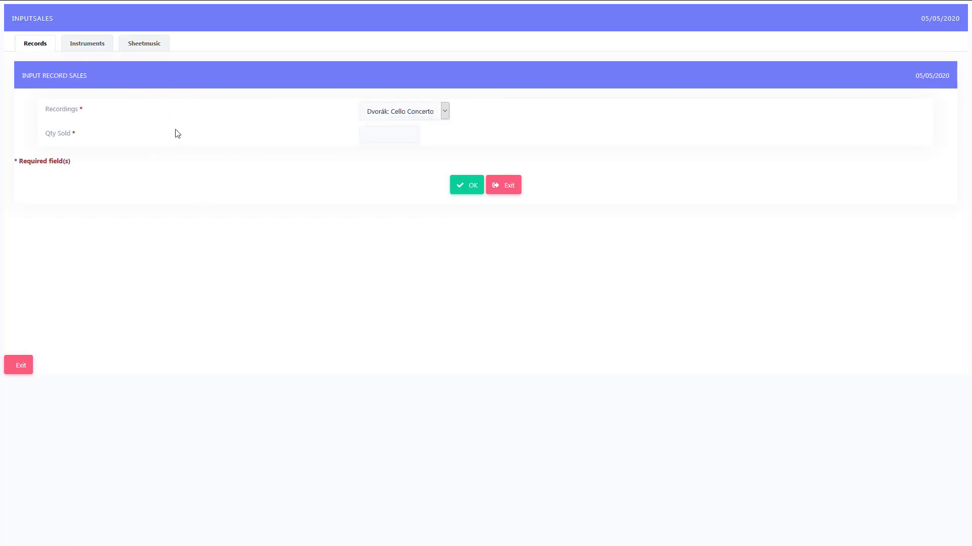
mouse_move(203, 226)
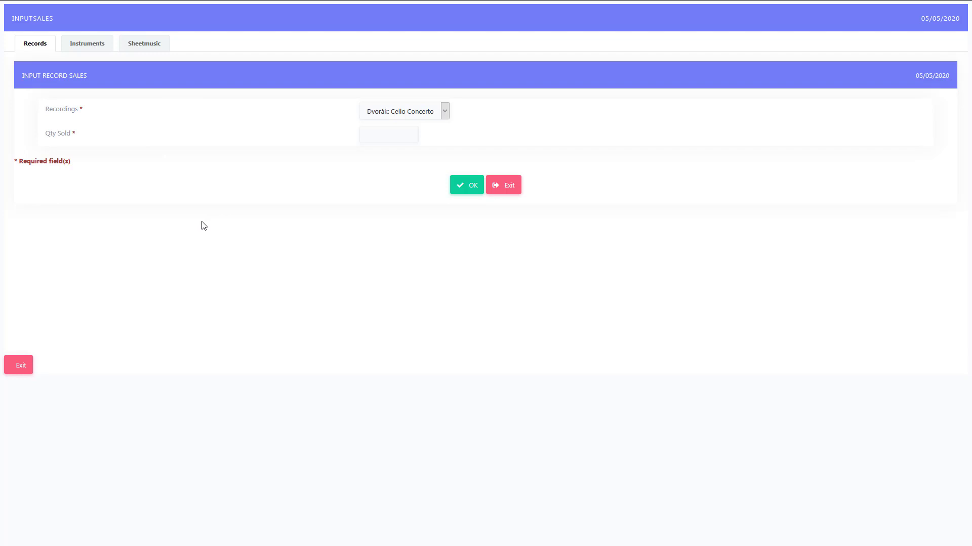